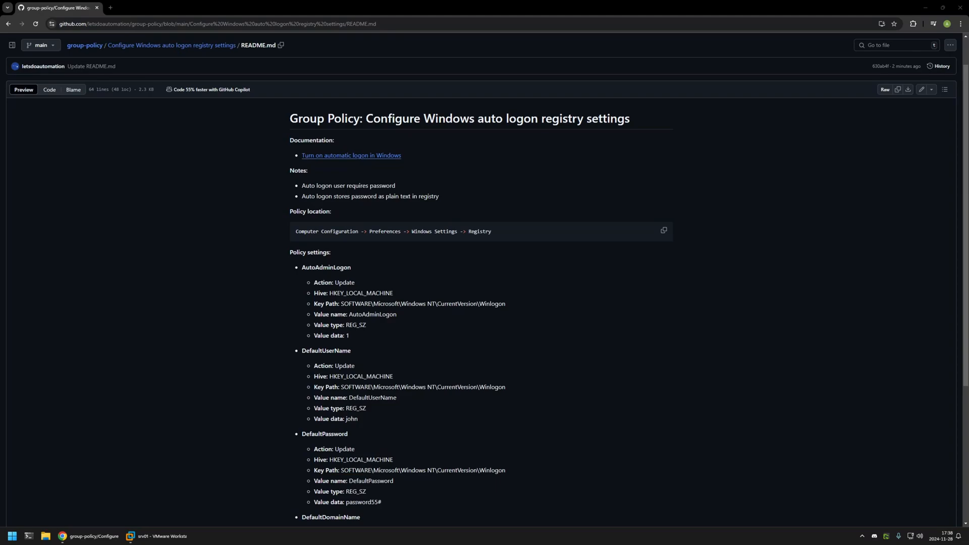
mouse_move(300, 185)
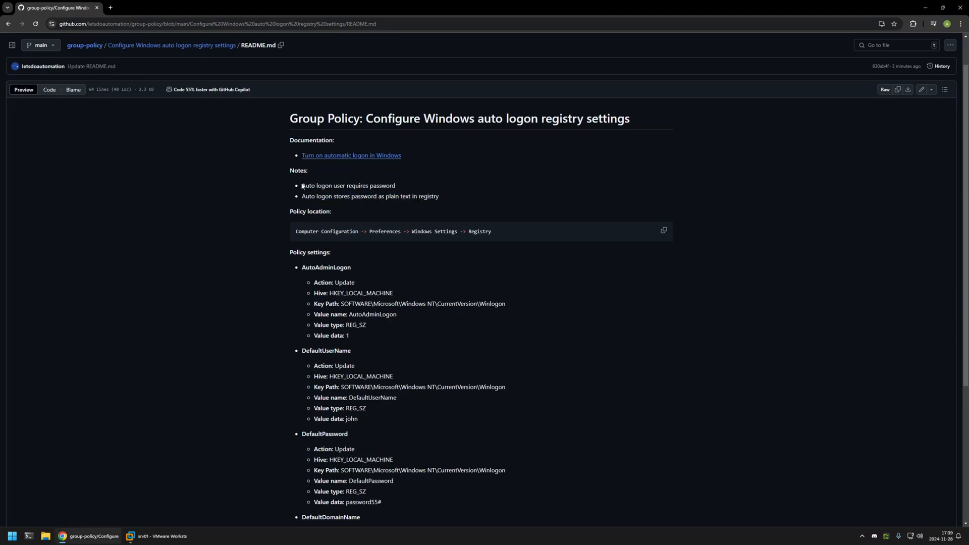
Step: Switch to the server VM and launch Group Policy Management from the Tools menu
double_click(347, 185)
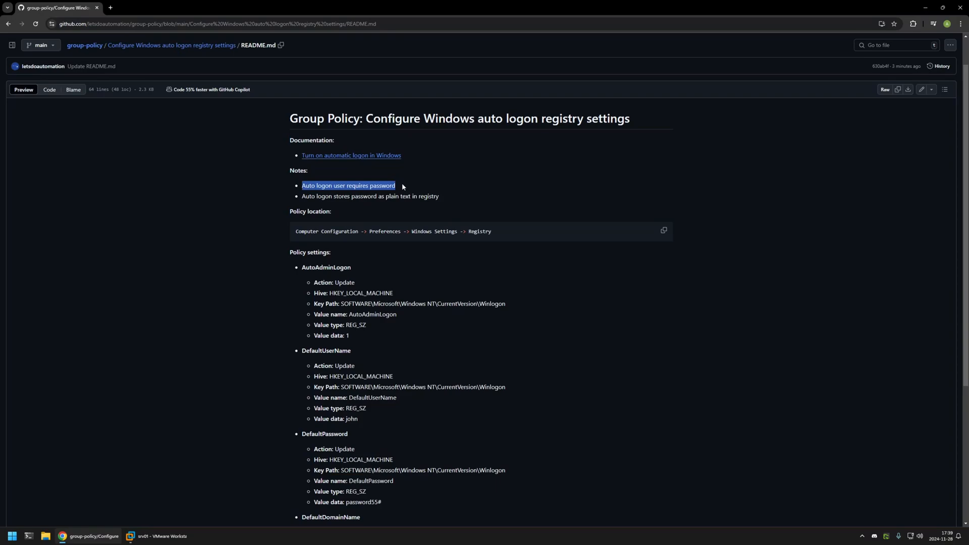
click(403, 186)
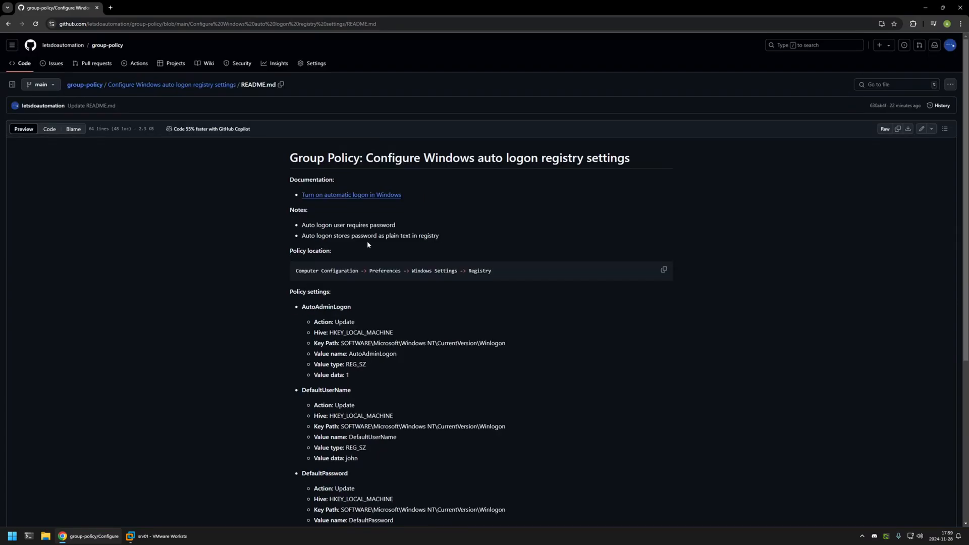
click(158, 536)
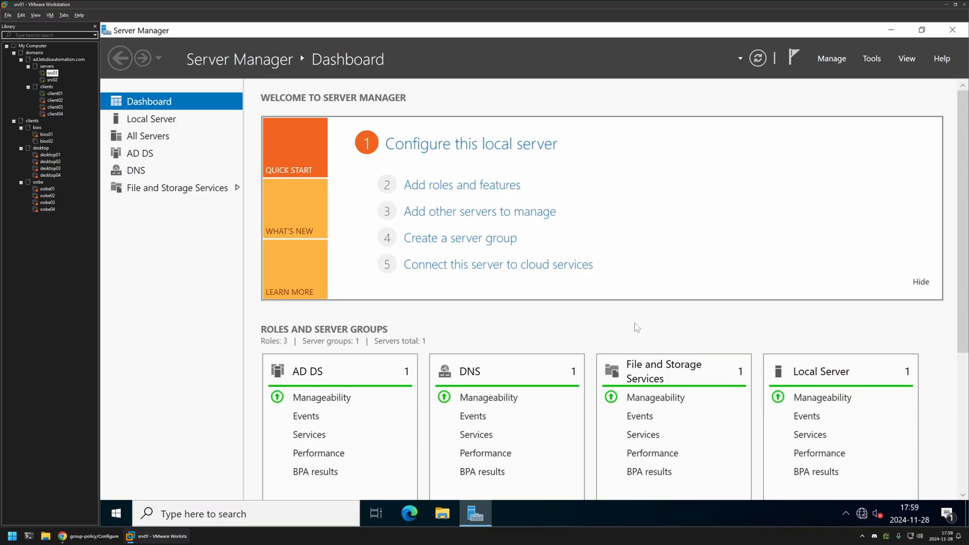
mouse_move(871, 81)
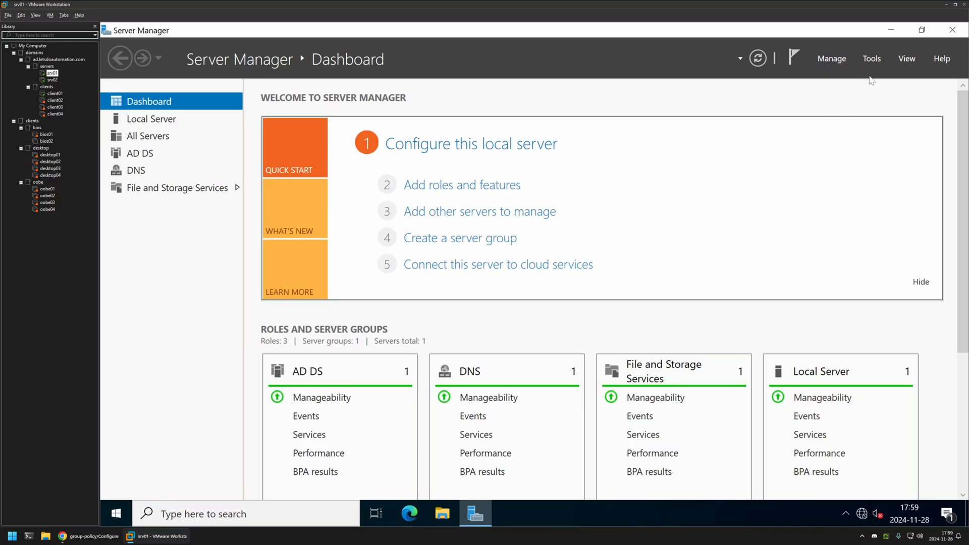
click(871, 59)
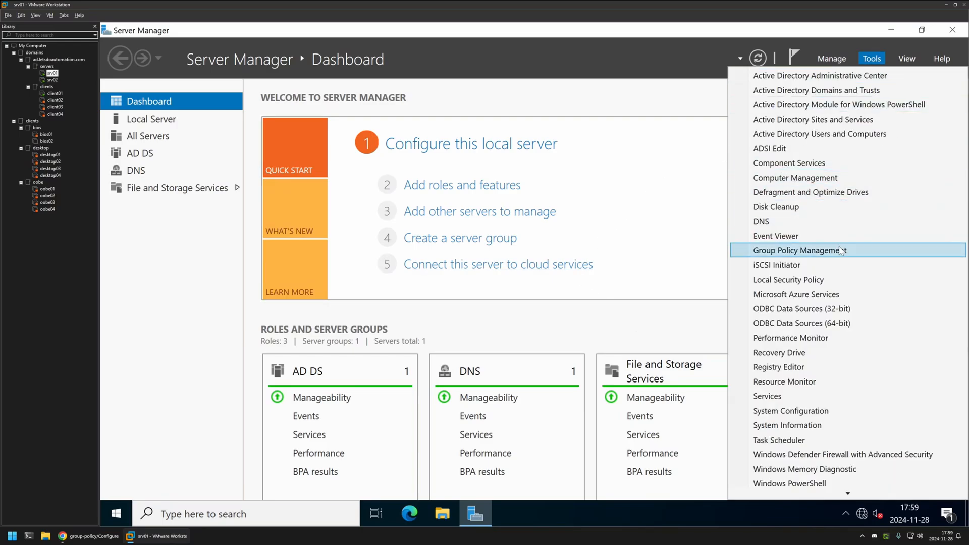
click(798, 250)
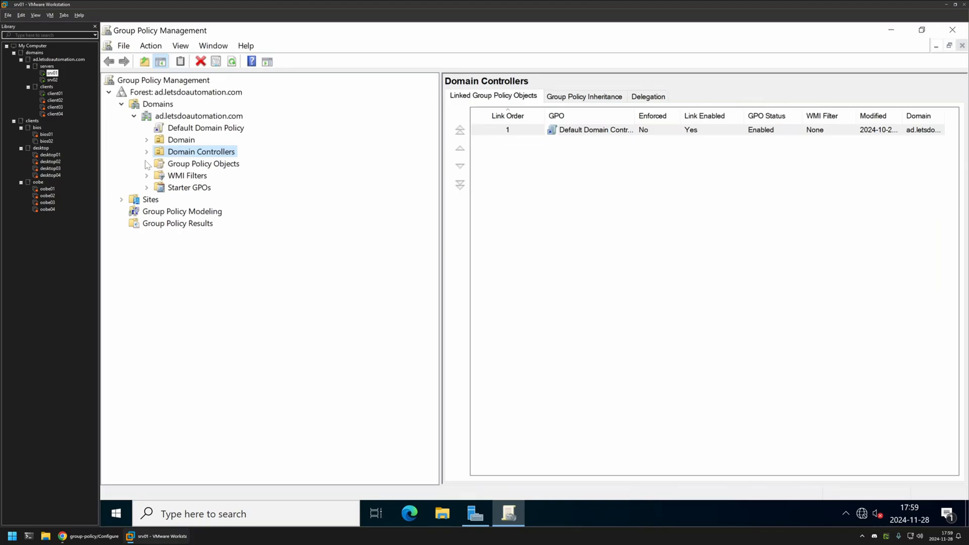
Step: Create a new Group Policy Object named 'autologon' in the Group Policy Objects container
right_click(203, 163)
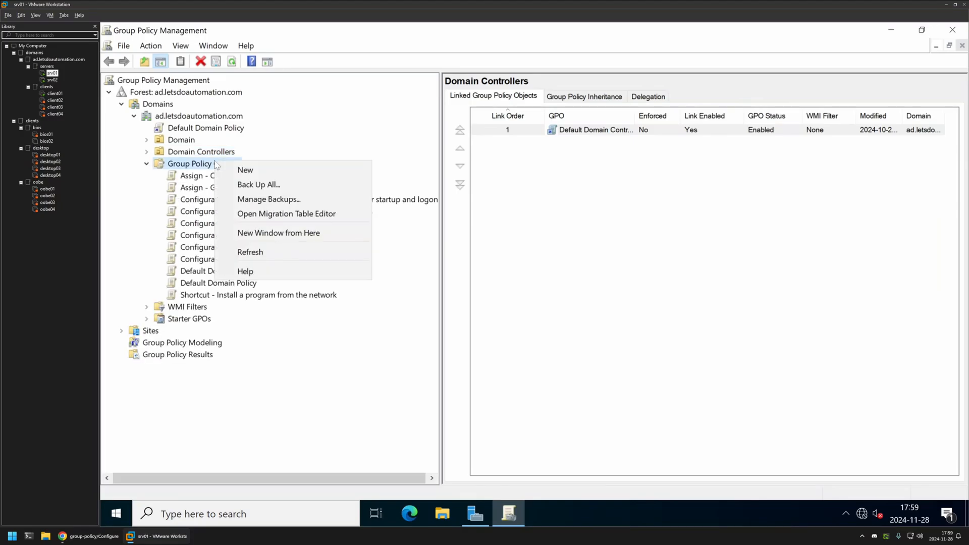
click(244, 169)
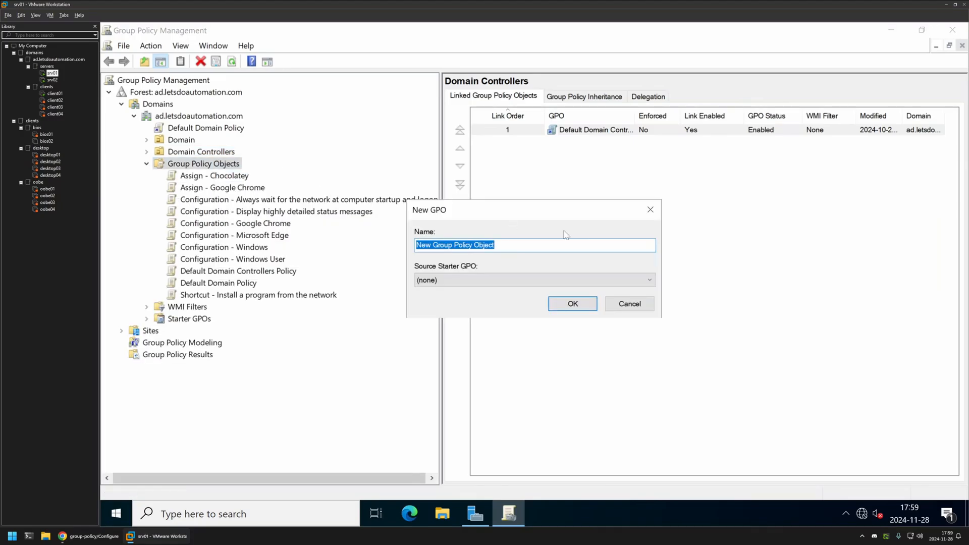
text(autolo)
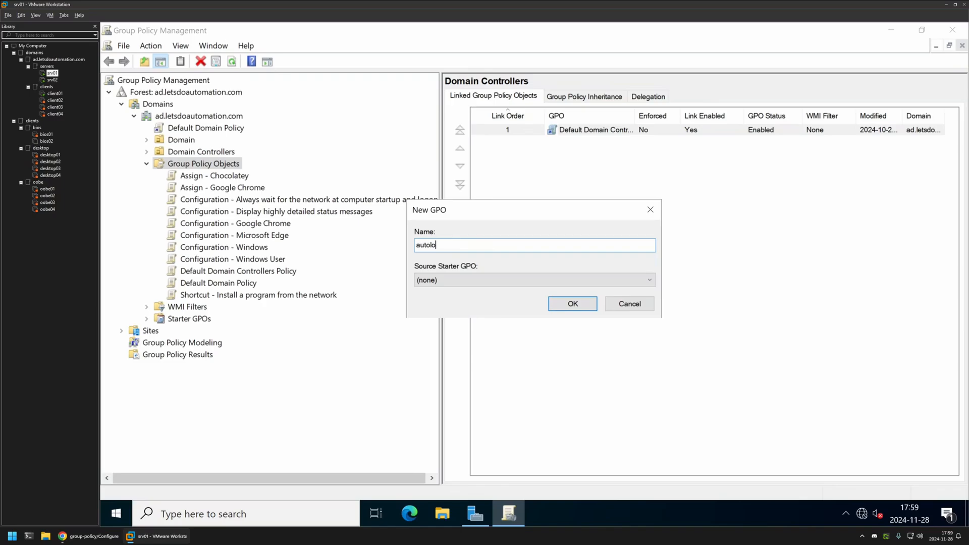
text(gon)
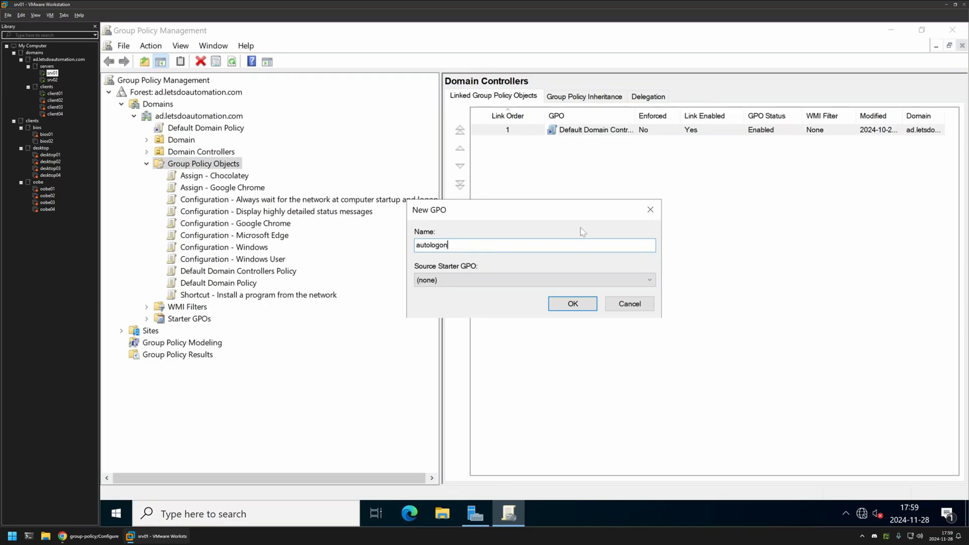
click(571, 304)
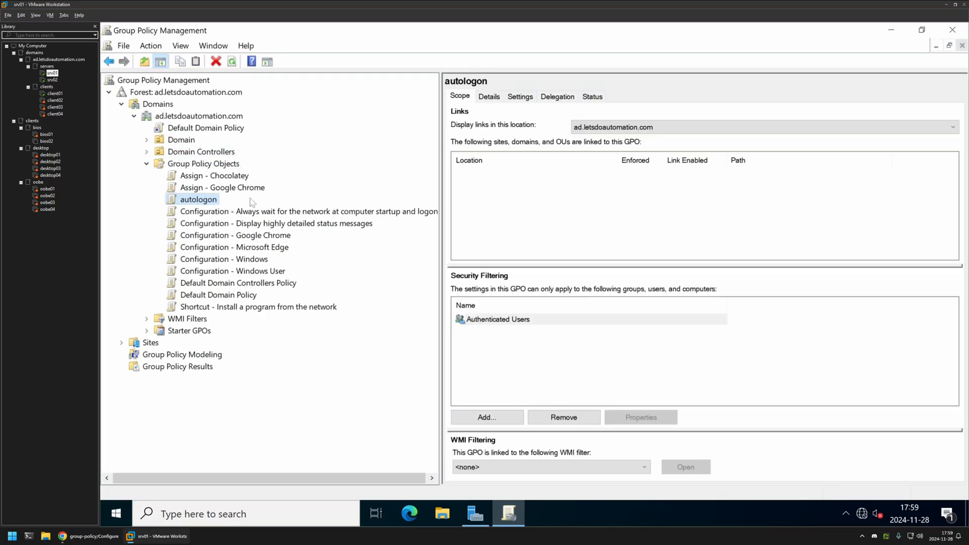
right_click(197, 198)
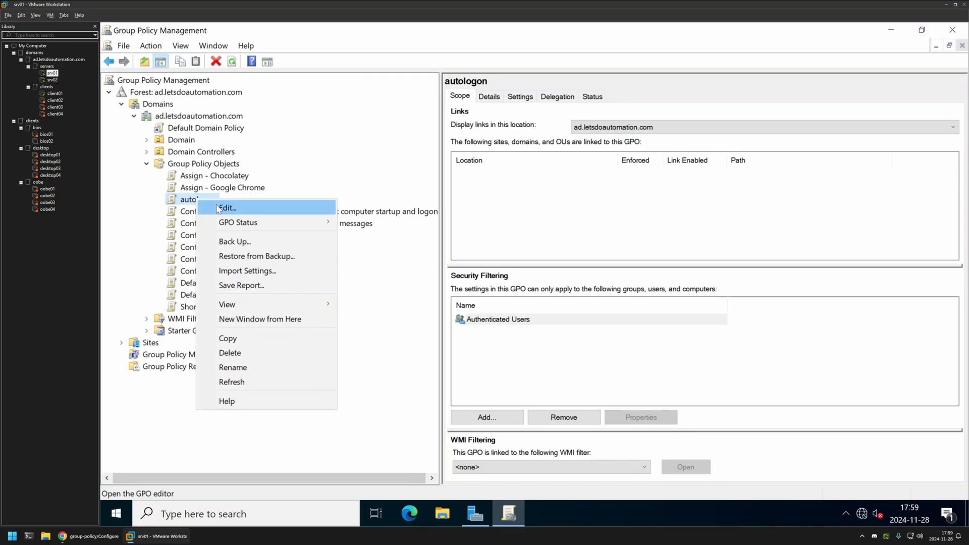
Step: Edit the autologon GPO and go to Computer Configuration > Preferences > Windows Settings > Registry
click(227, 208)
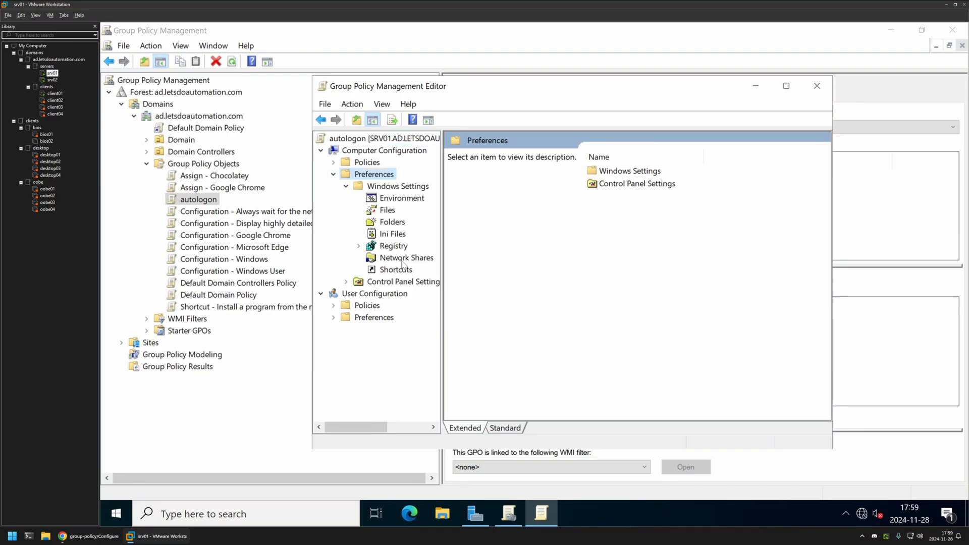
click(393, 245)
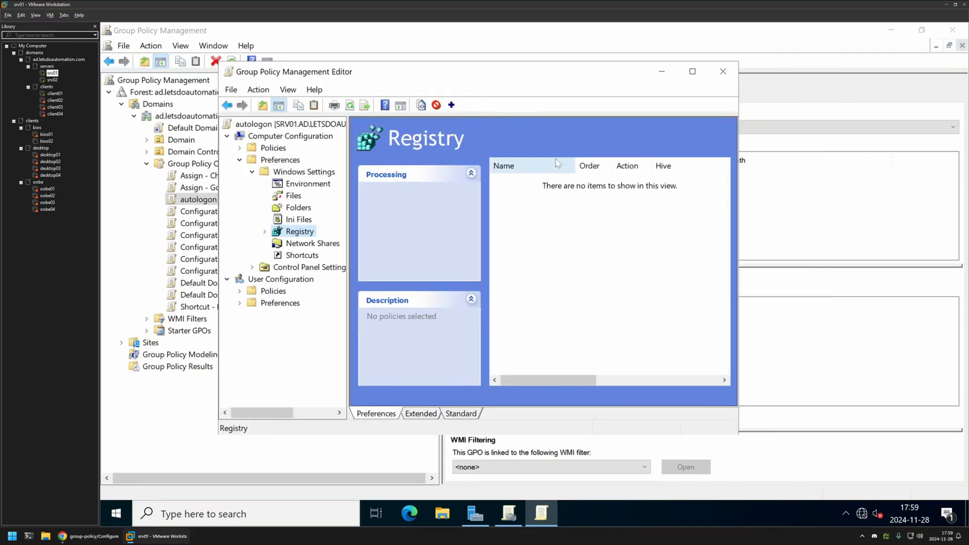
right_click(546, 195)
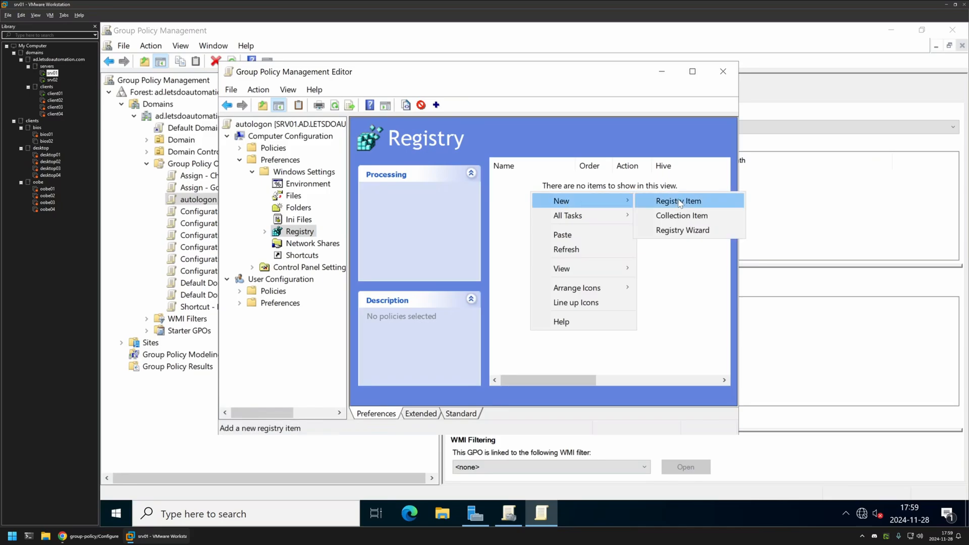
Step: Add a registry item updating HKLM key Microsoft\Windows NT\CurrentVersion\Winlogon
click(678, 201)
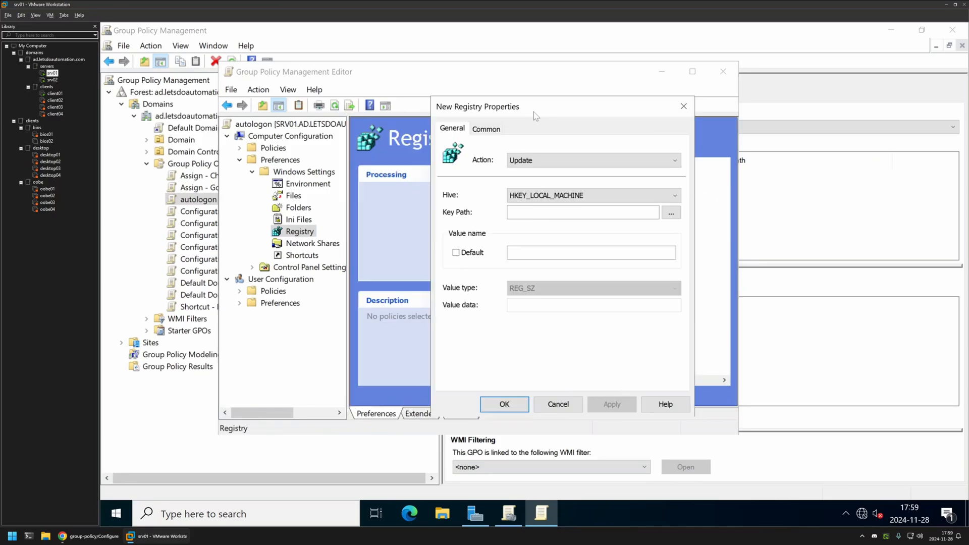
mouse_move(463, 142)
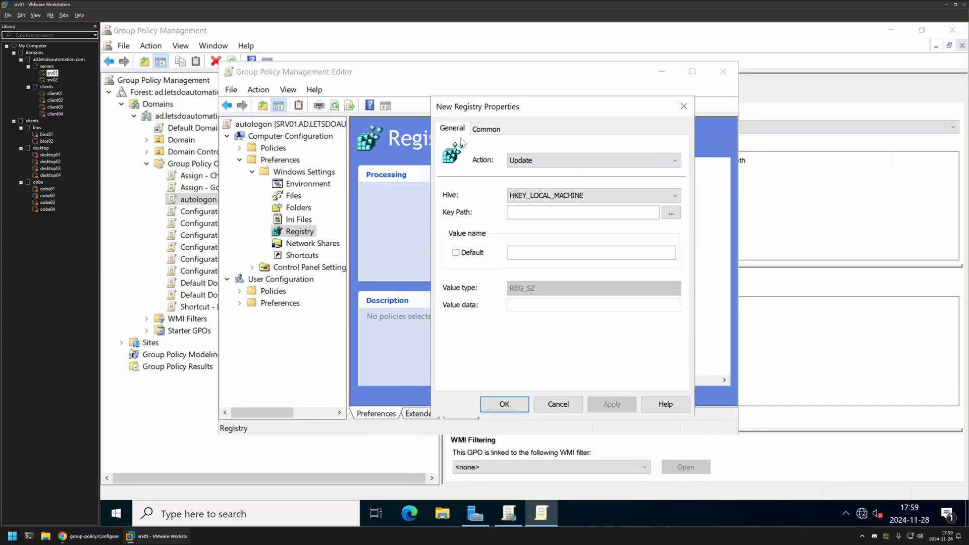
mouse_move(461, 142)
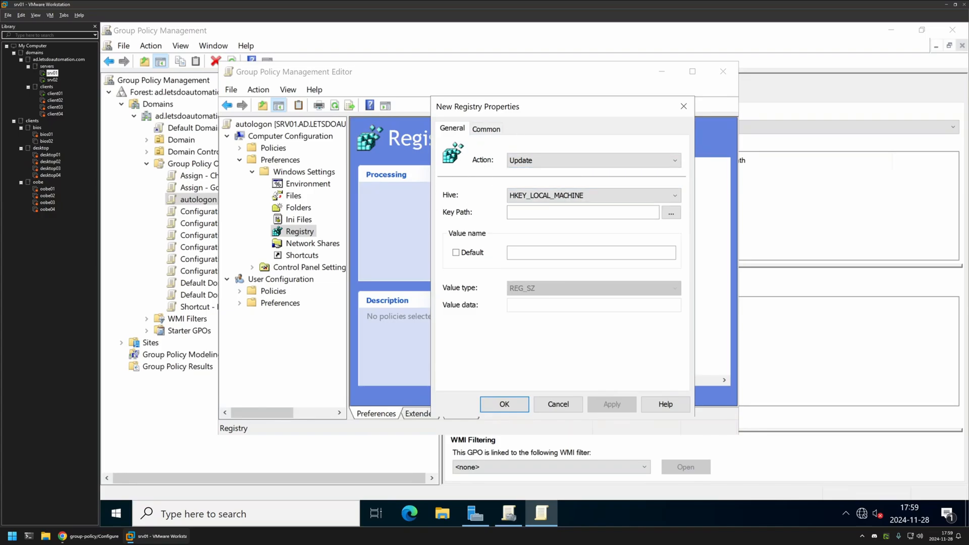
mouse_move(469, 186)
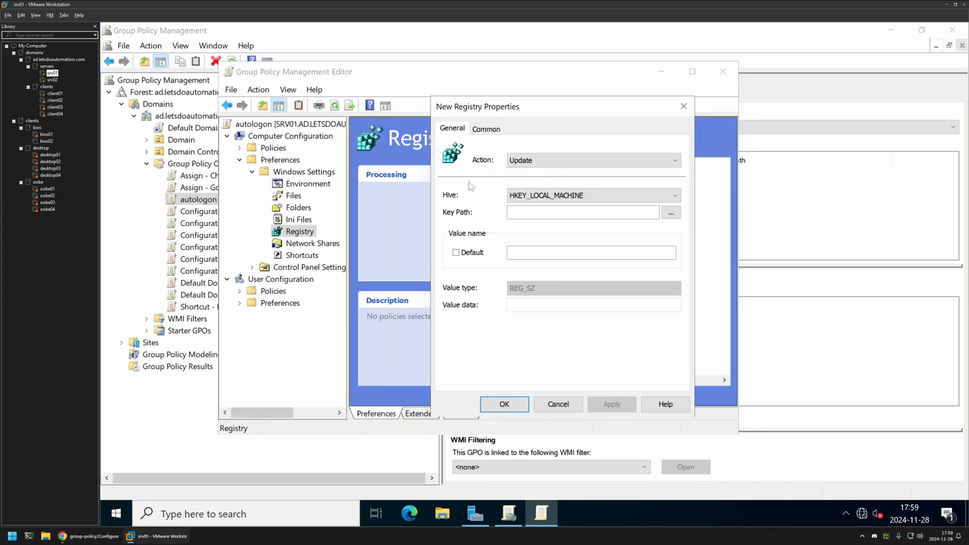
mouse_move(425, 197)
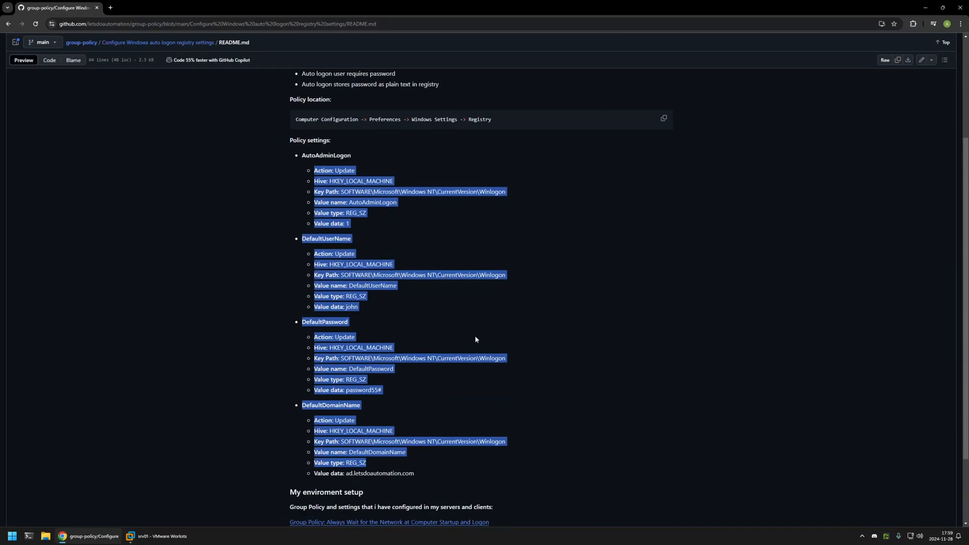
scroll(up, 3)
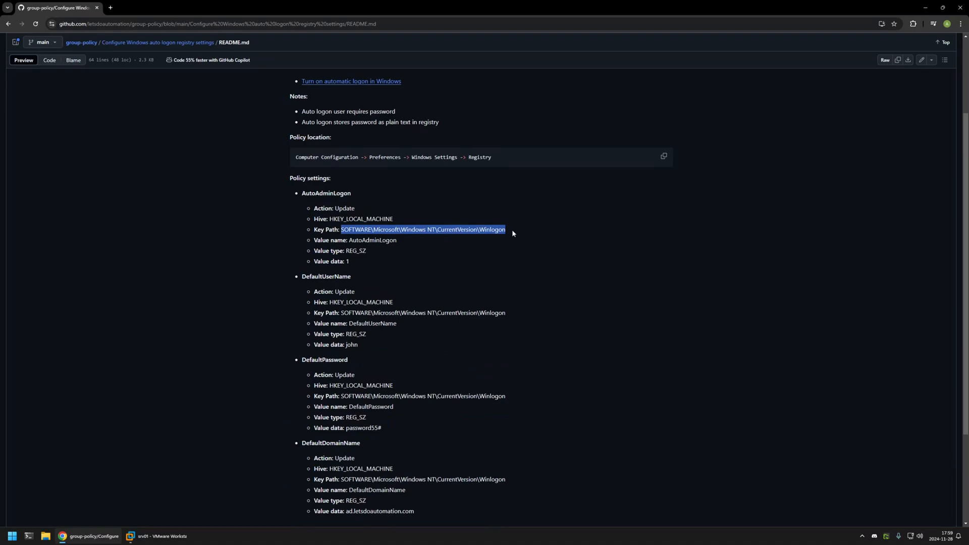
mouse_move(409, 277)
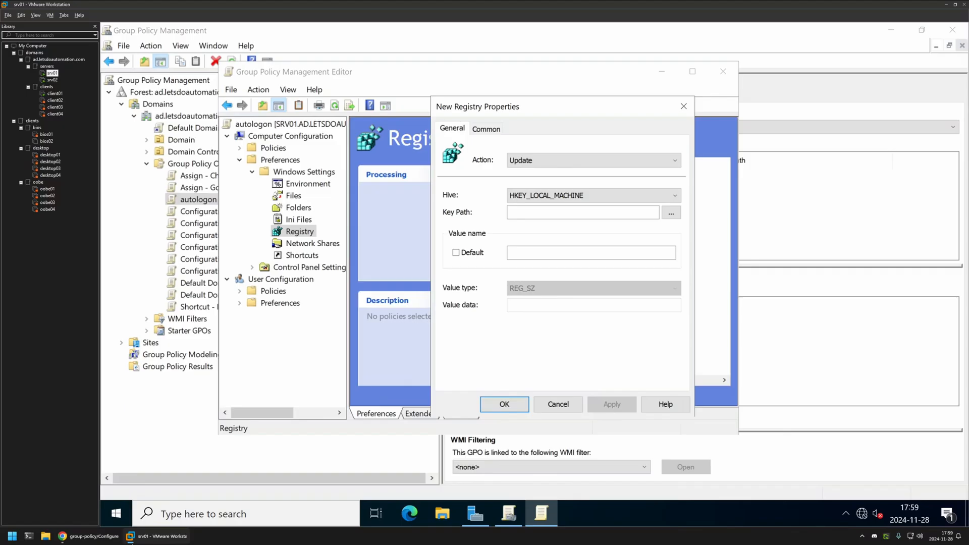
text(Microsoft\Windows NT\CurrentVersion\Winlogon)
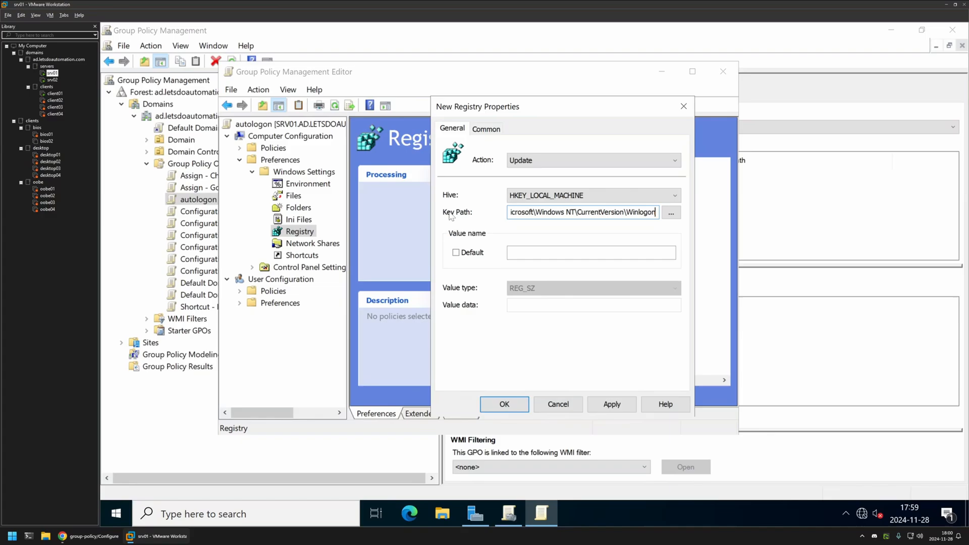
Step: Take the value name AutoAdminLogon from the README and set its REG_SZ data to 1
click(67, 536)
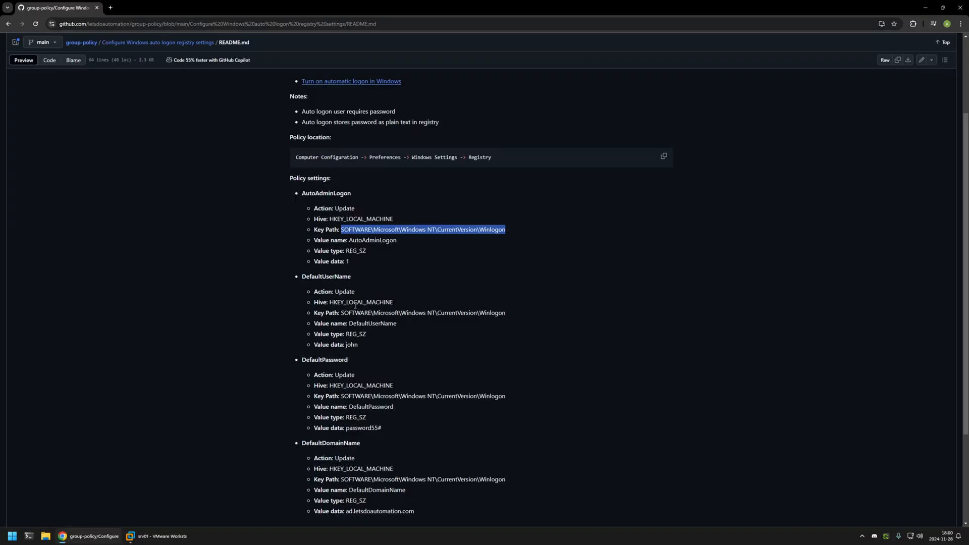
double_click(372, 241)
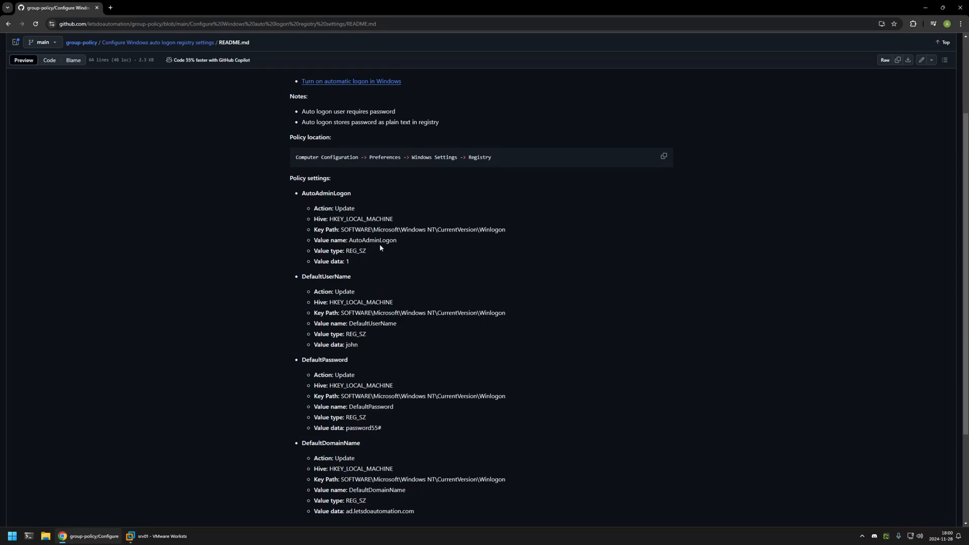
double_click(373, 240)
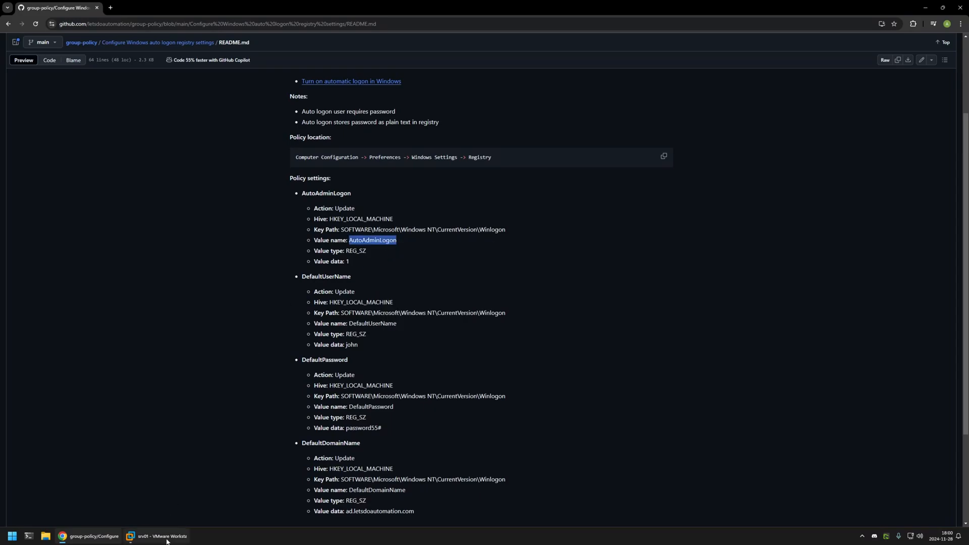
click(161, 540)
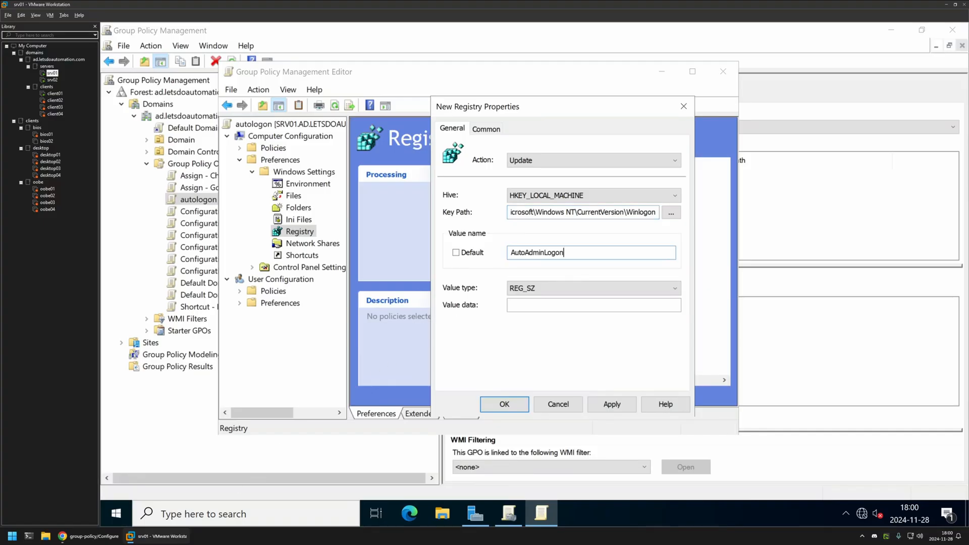
mouse_move(530, 271)
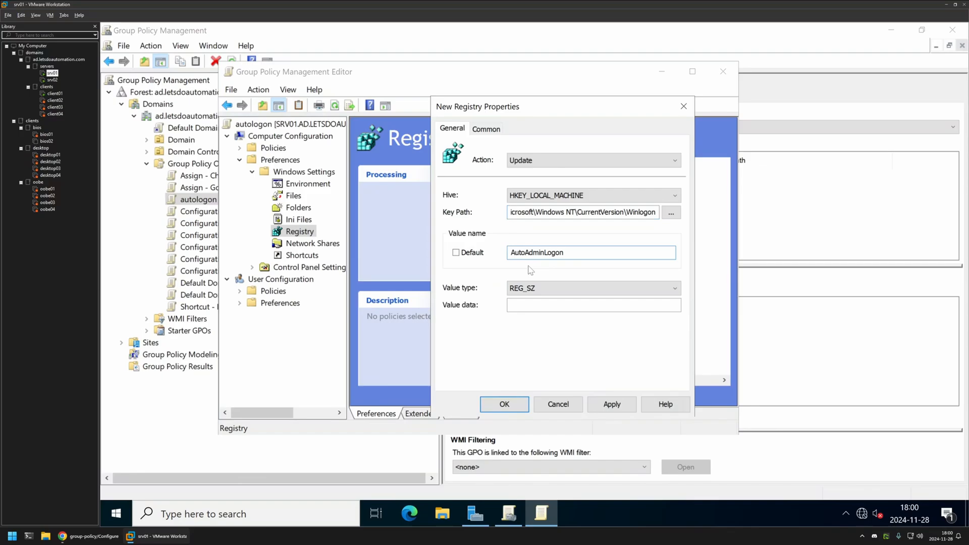
click(593, 305)
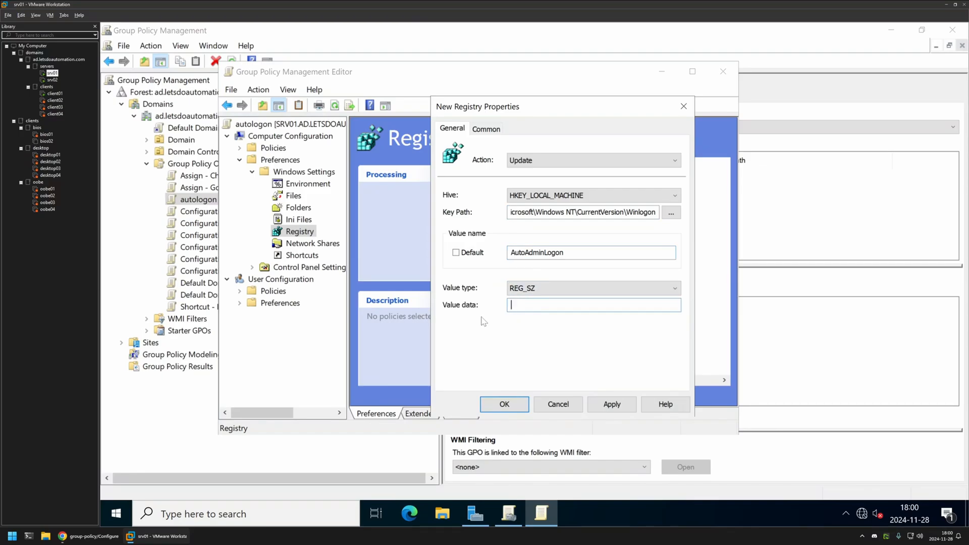
text(1)
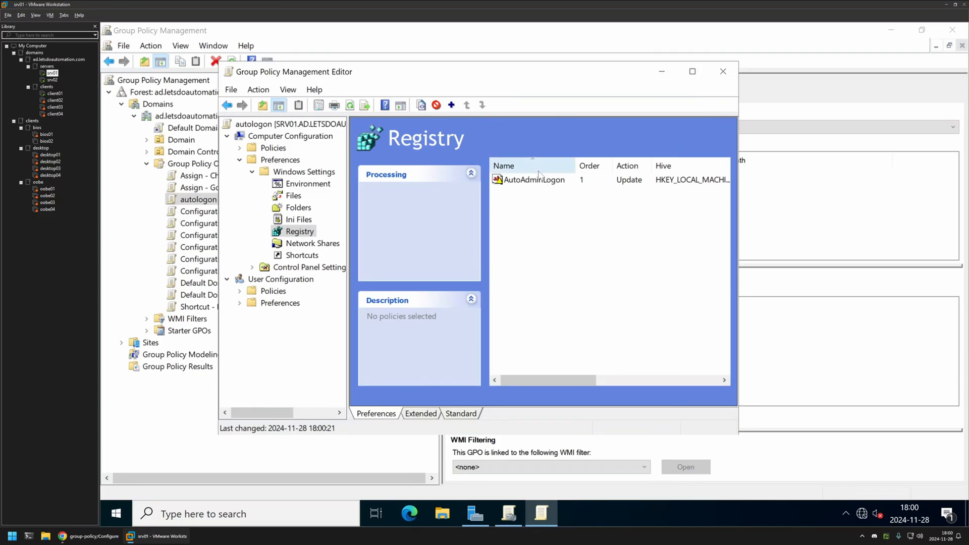
Step: Copy the AutoAdminLogon entry, paste a duplicate and open its properties
right_click(533, 180)
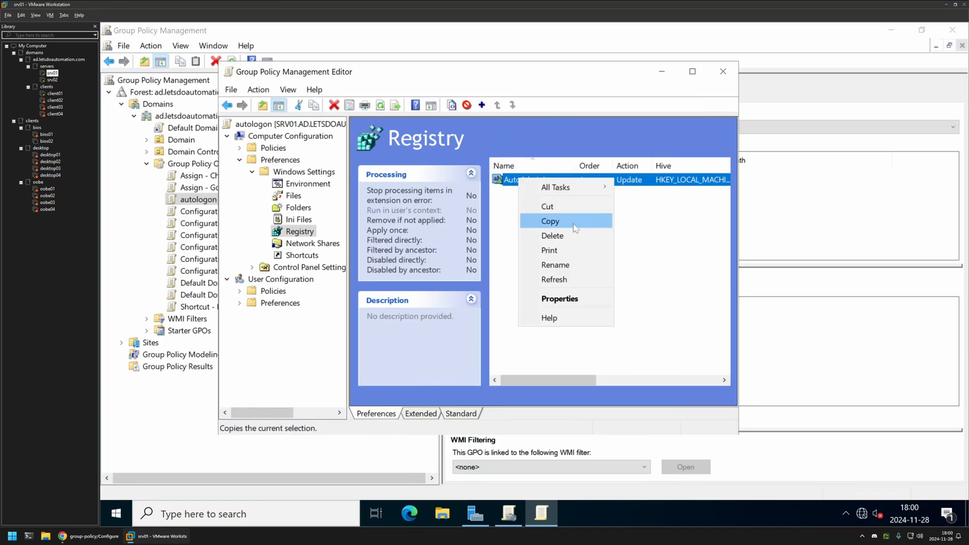
click(549, 221)
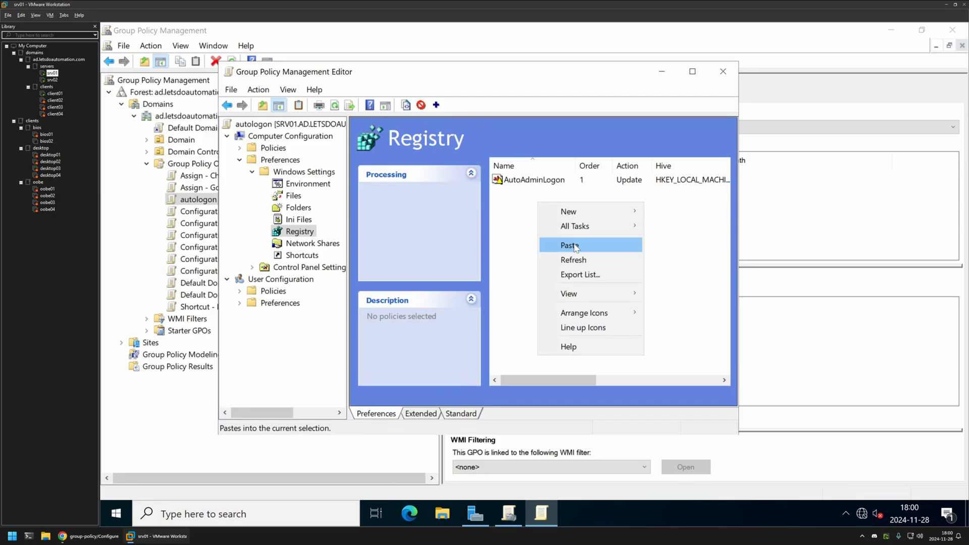
click(569, 245)
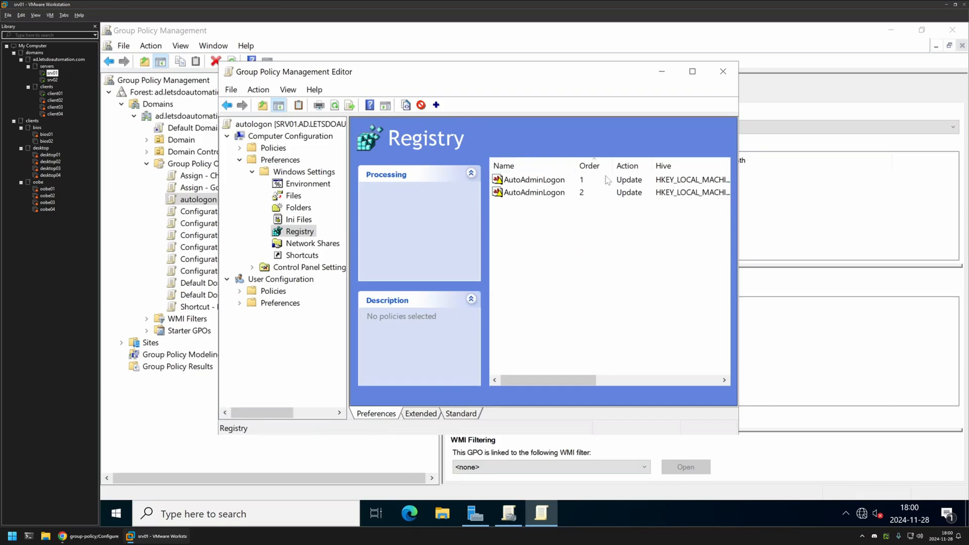
click(532, 192)
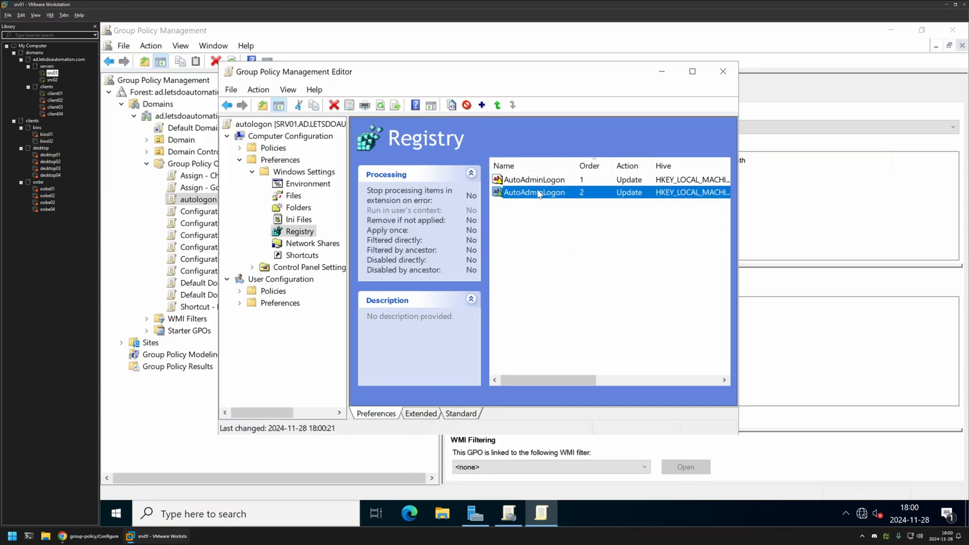
double_click(533, 191)
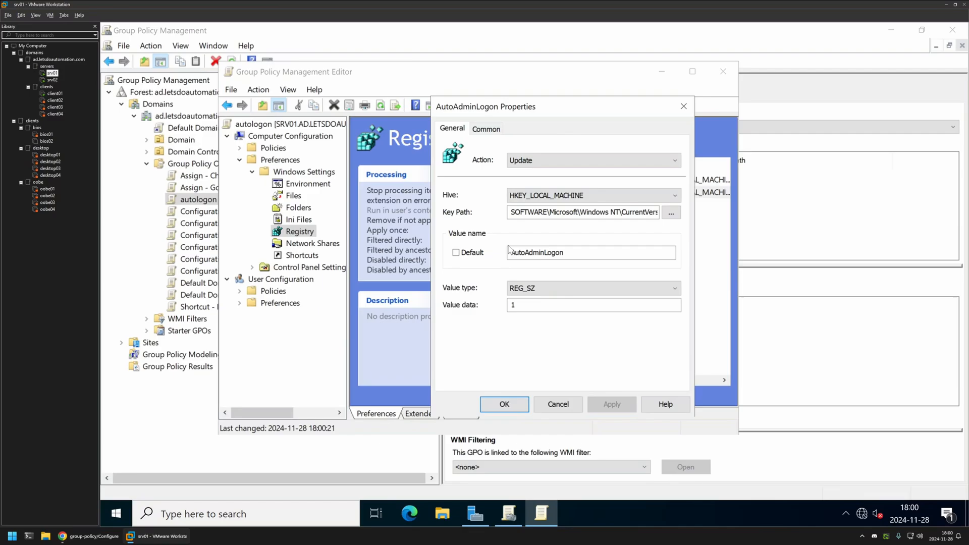
mouse_move(442, 286)
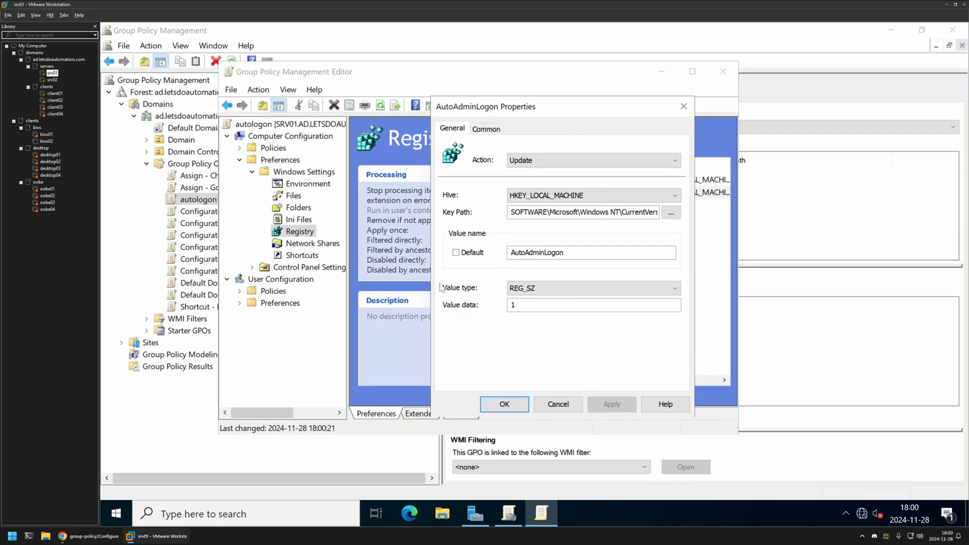
Step: Rename the copy DefaultUserName with data 'john' taken from the guide and save it
click(89, 539)
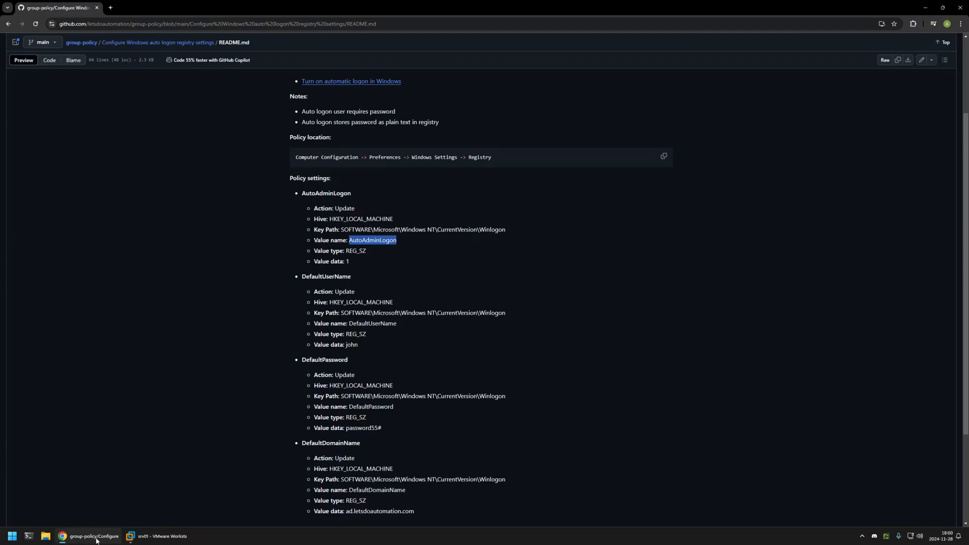
scroll(down, 3)
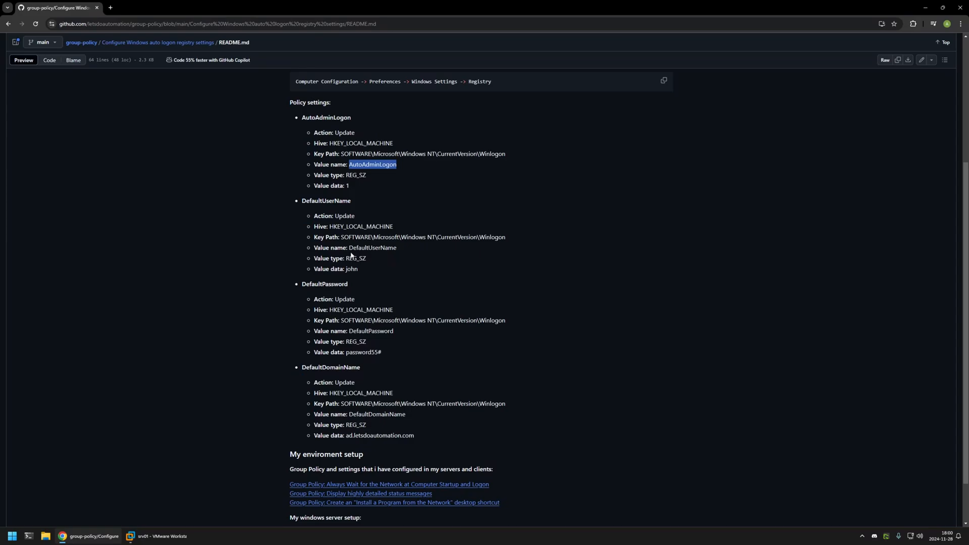
double_click(372, 247)
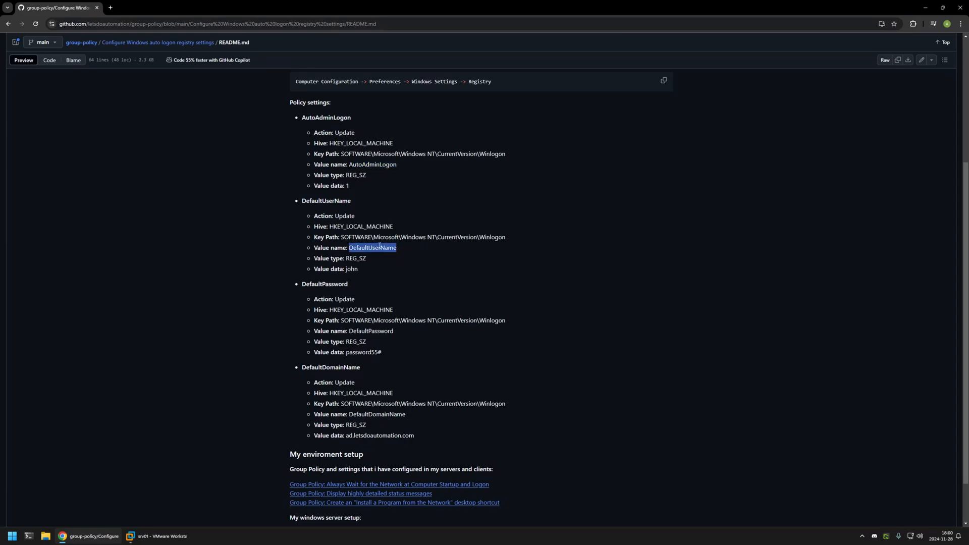
click(159, 541)
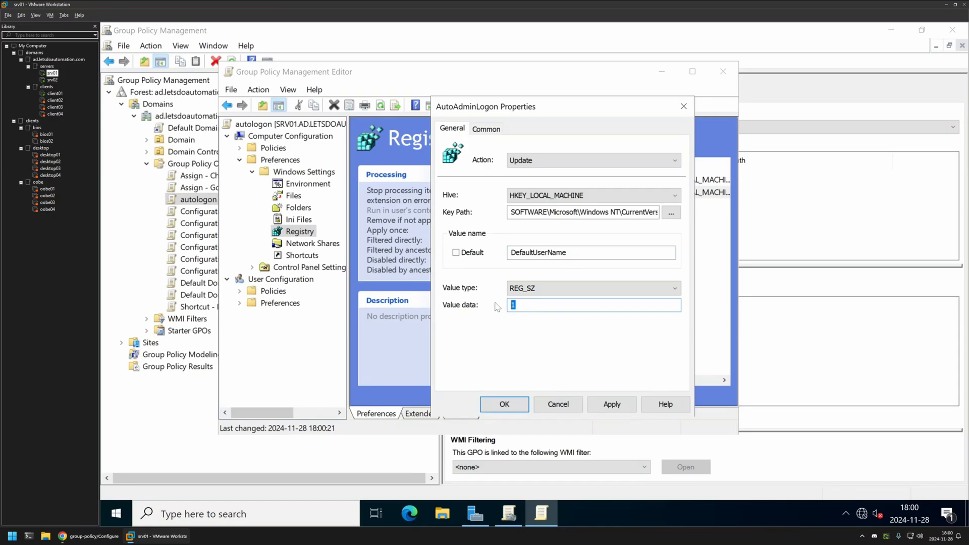
text(jo)
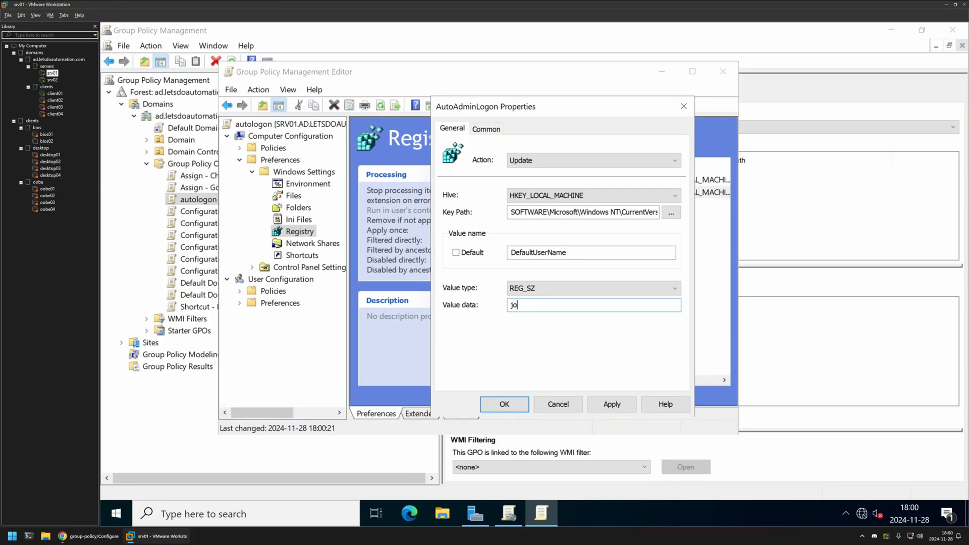
text(hn)
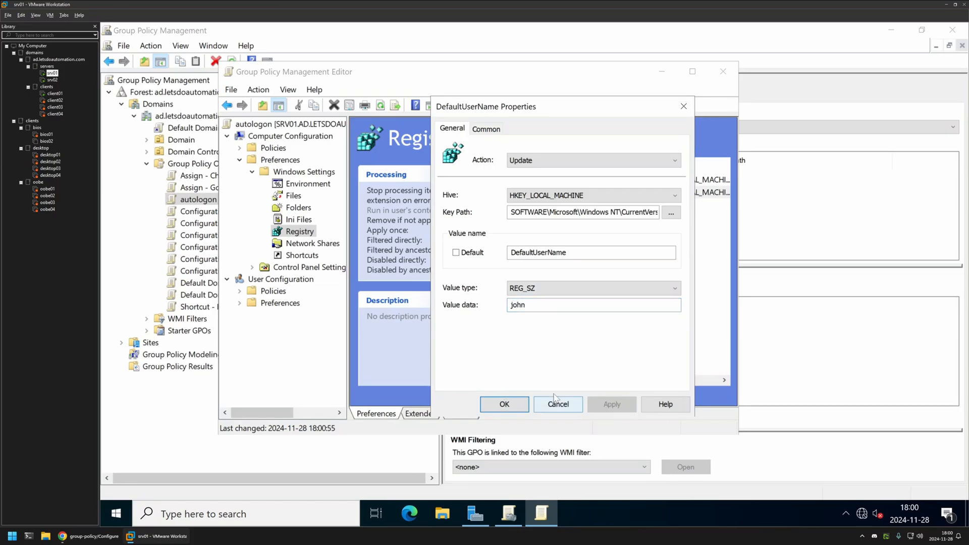
click(504, 404)
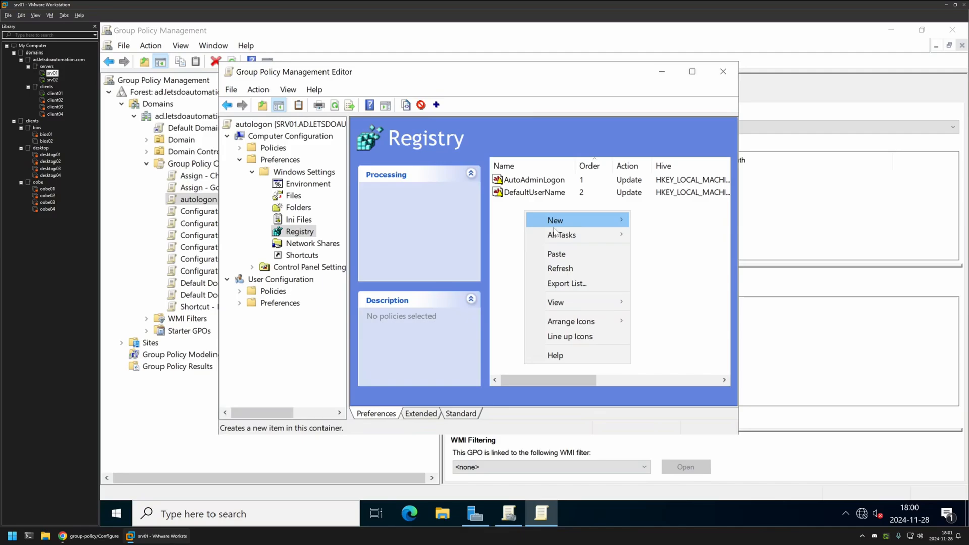
double_click(534, 192)
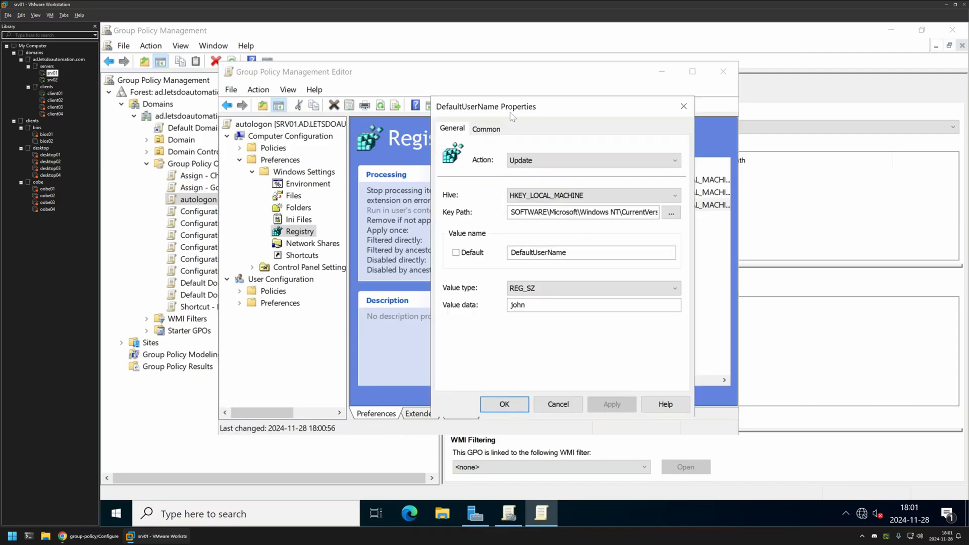
click(64, 536)
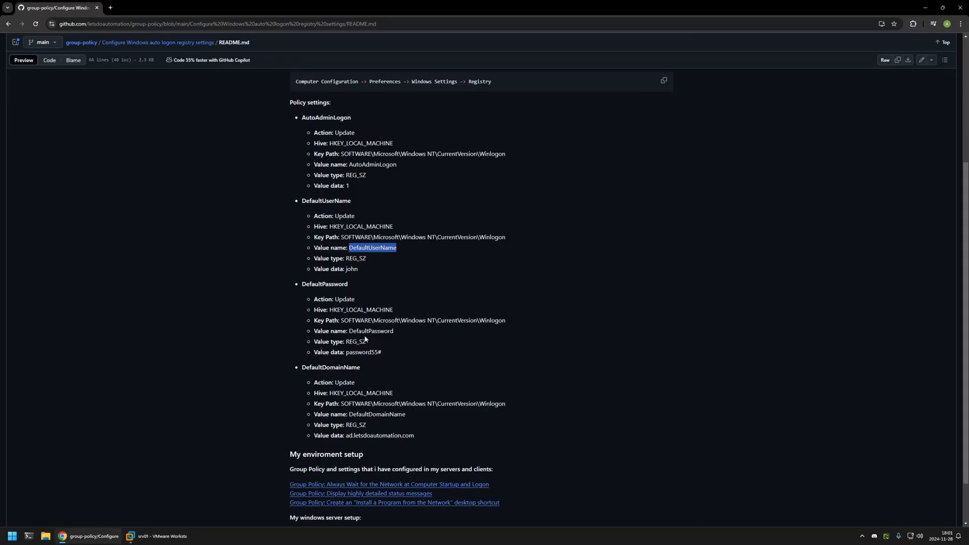
double_click(370, 331)
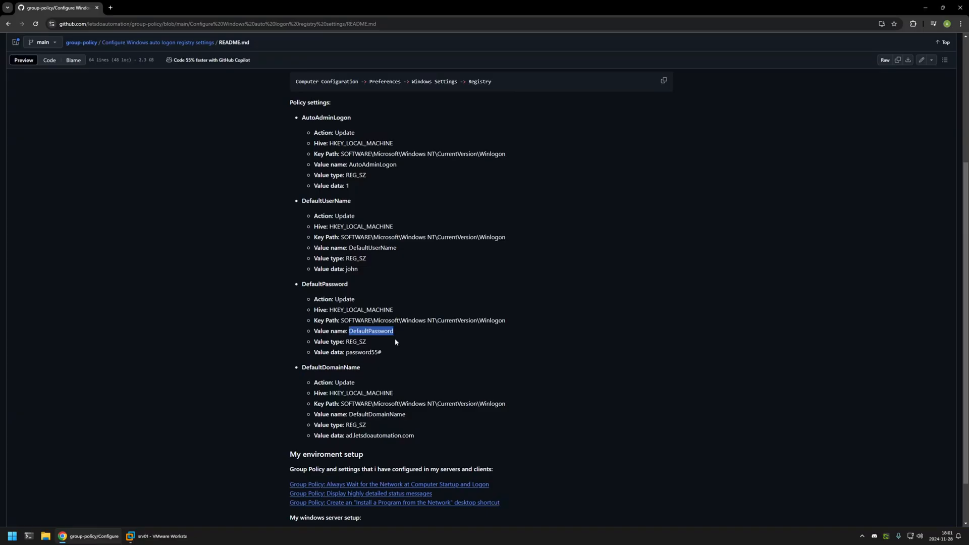
click(130, 540)
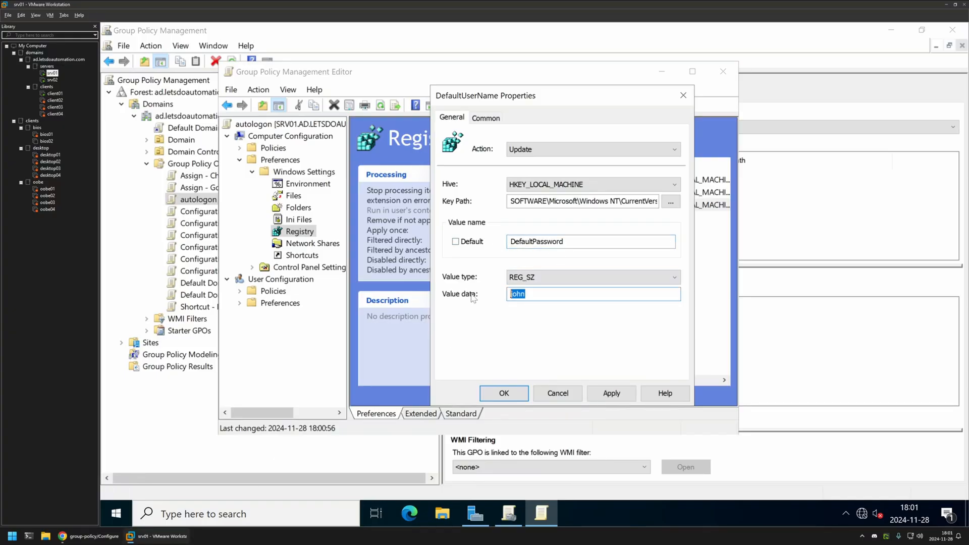
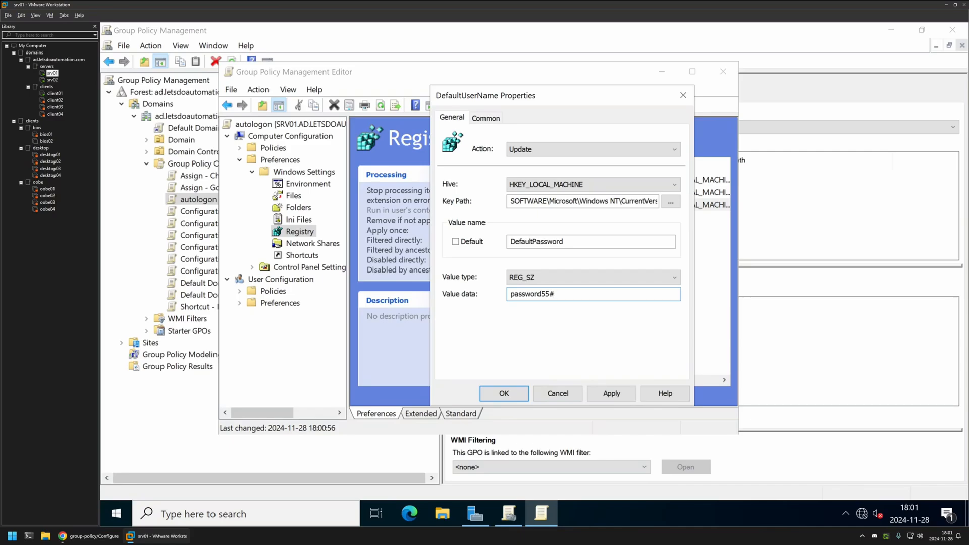
click(611, 392)
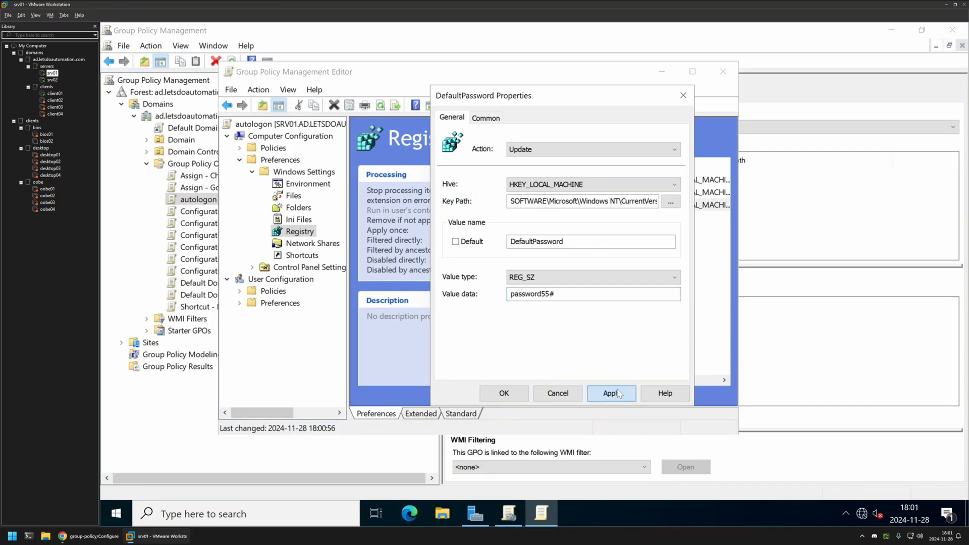
right_click(514, 205)
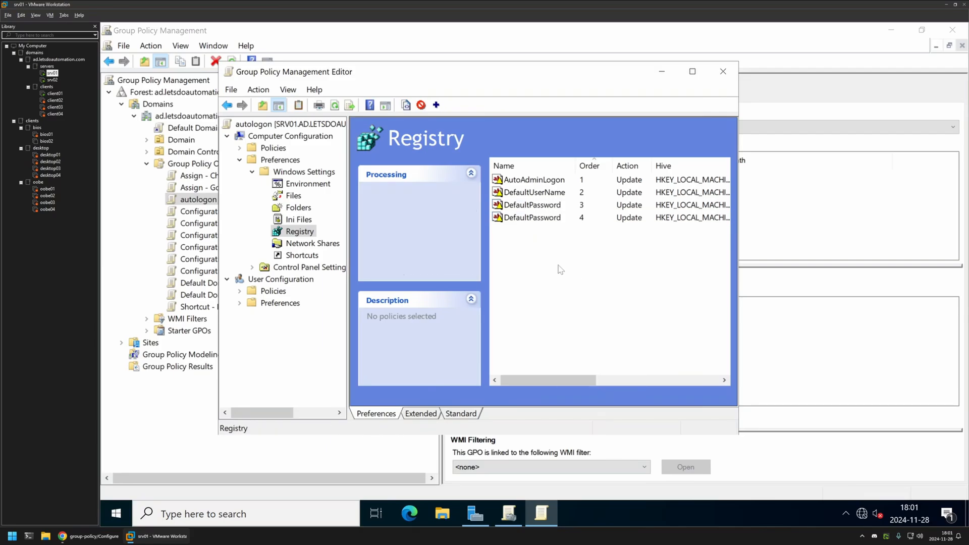
Step: Set the fourth entry DefaultDomainName to ad.letsdoautomation.com and confirm it
click(60, 536)
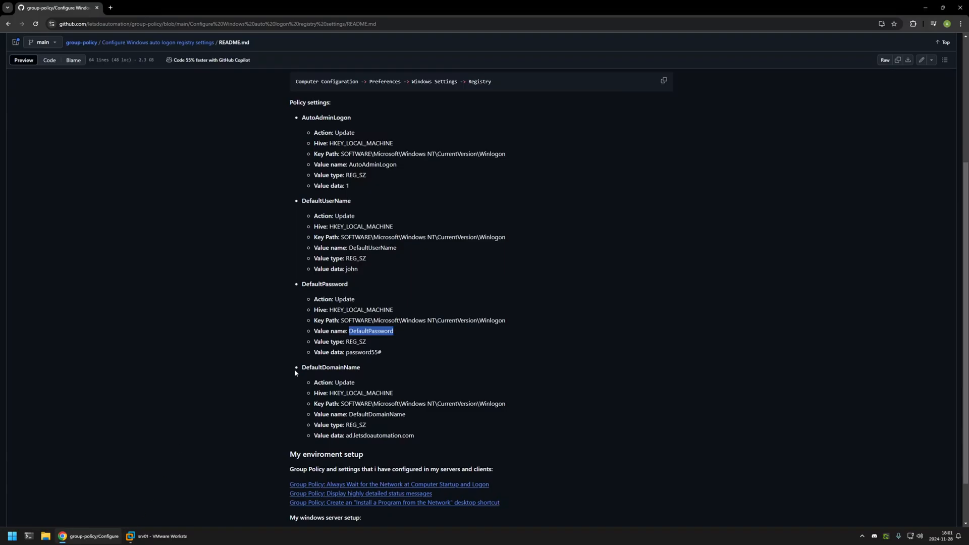
scroll(down, 3)
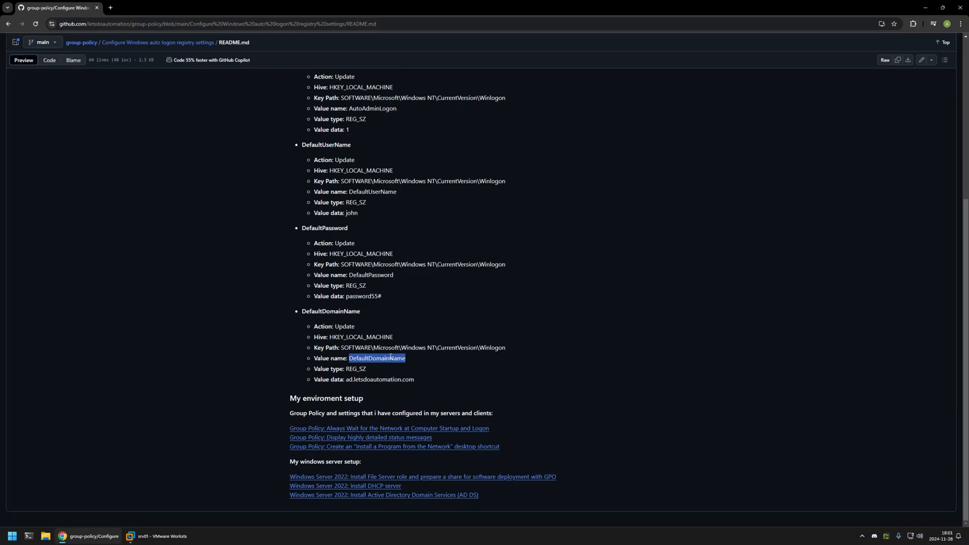
click(131, 540)
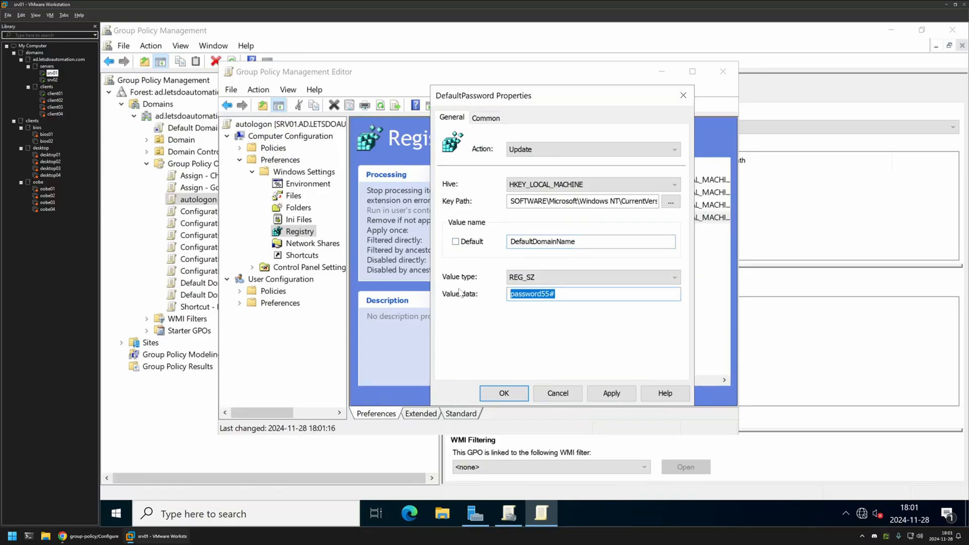
text(ad)
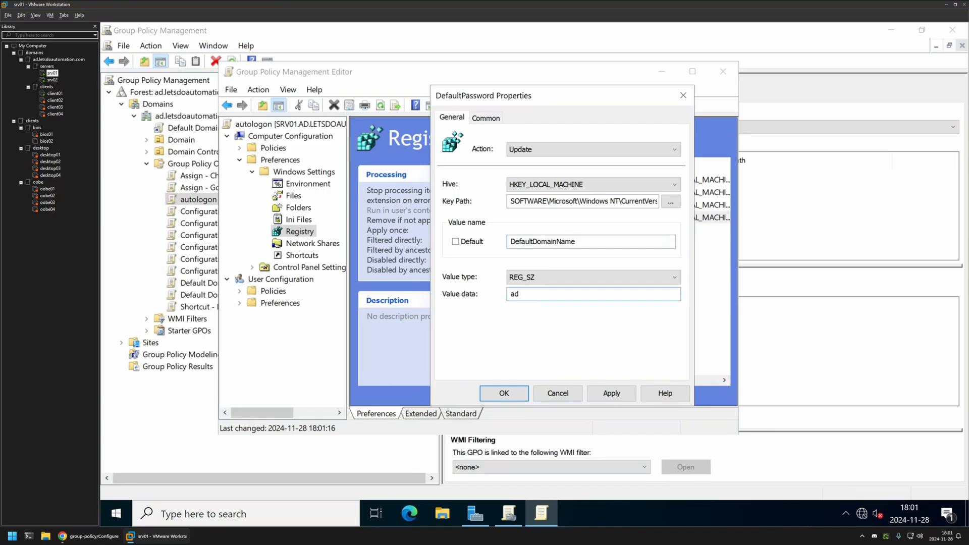
text(.letsdoaut)
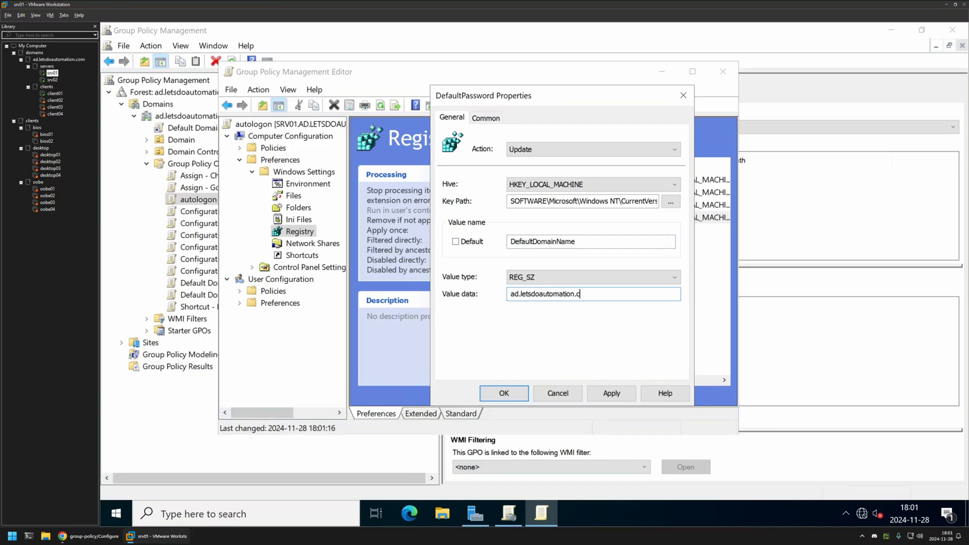
text(om)
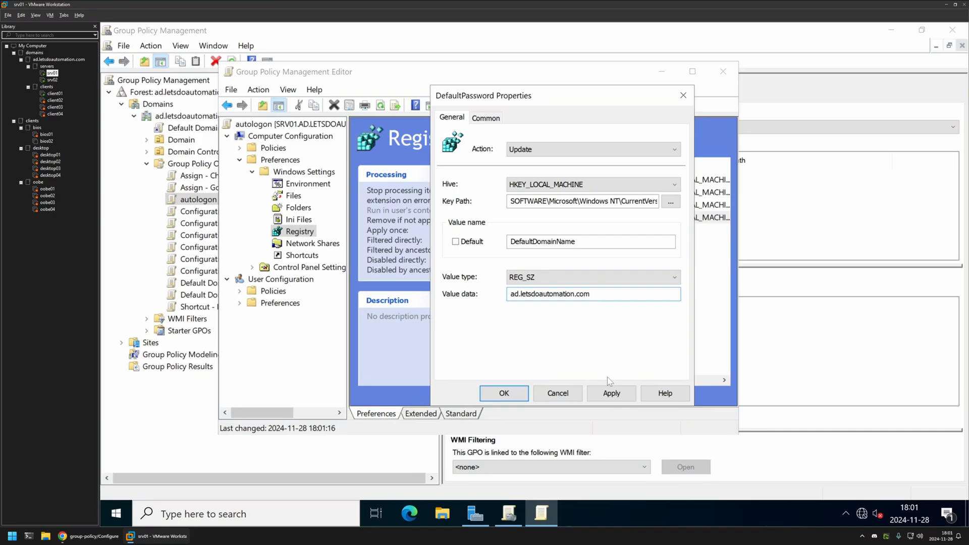
click(503, 392)
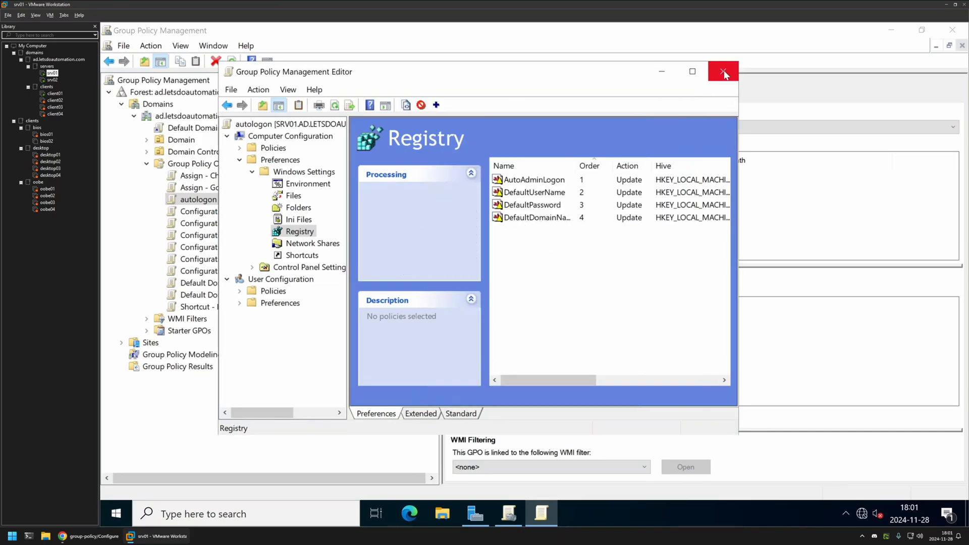
Step: Close the editor and remove Authenticated Users from the autologon GPO's security filtering
click(722, 72)
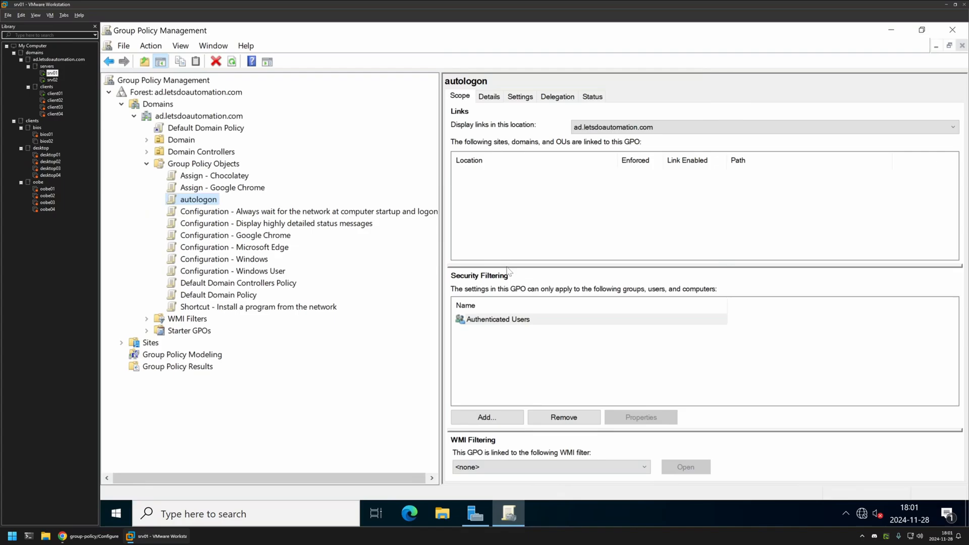
click(498, 319)
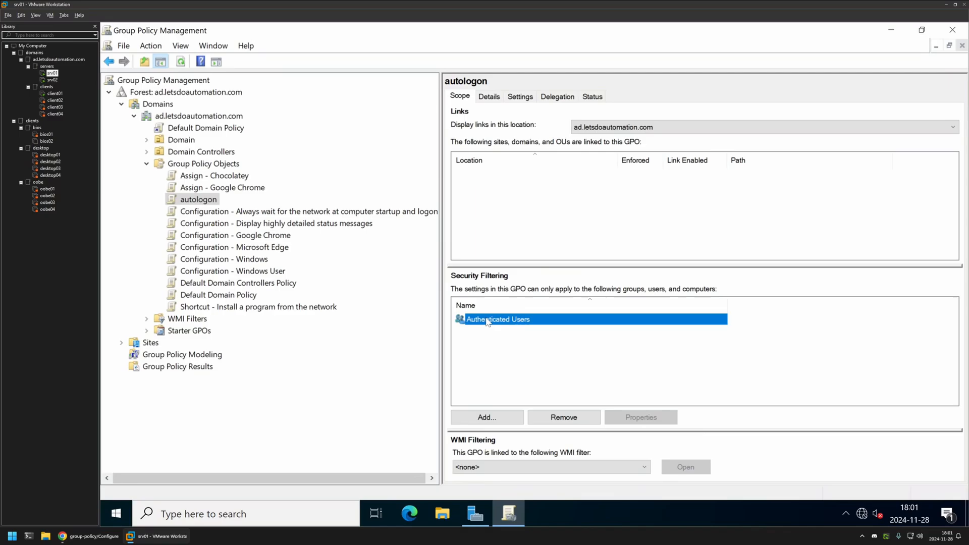
click(562, 417)
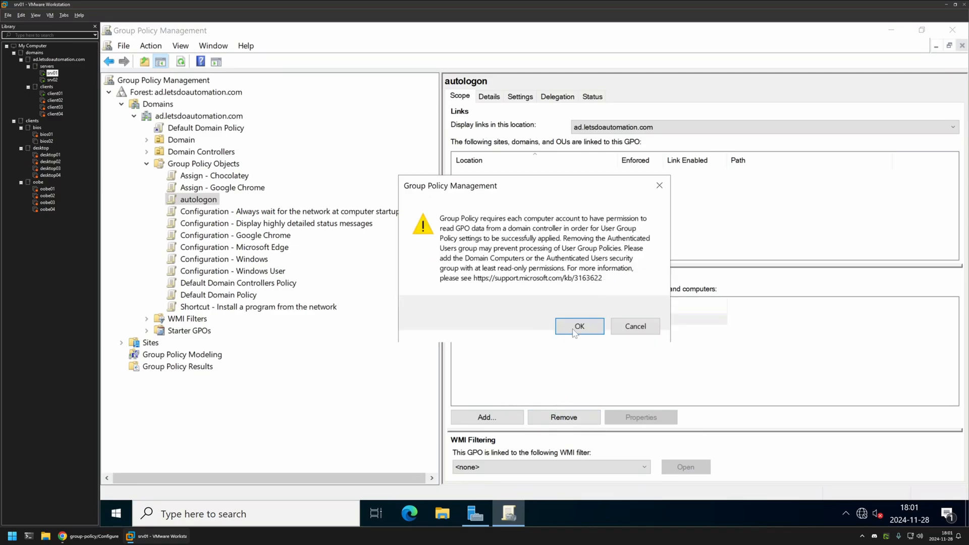
click(577, 326)
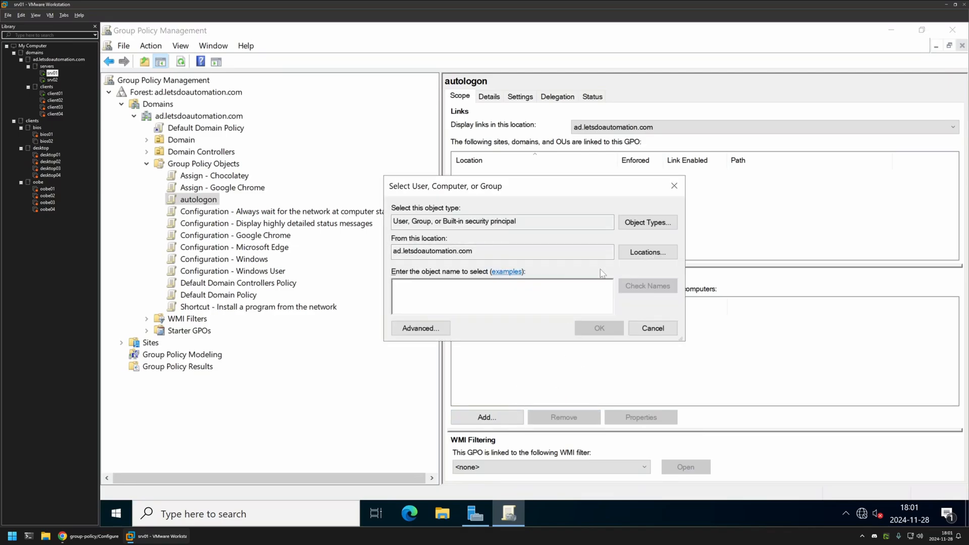
Step: Add the computer account CLIENT01 to security filtering, searching Computers object type
click(647, 222)
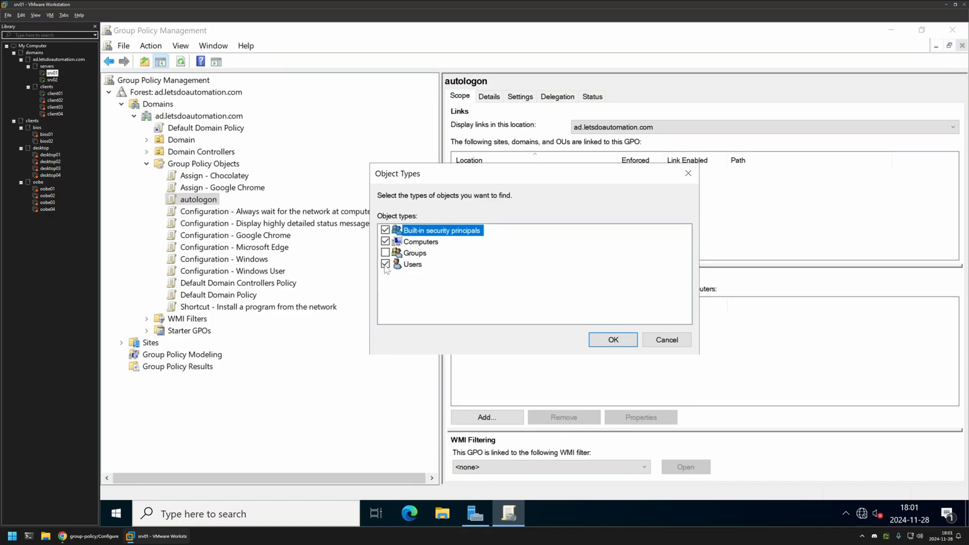
click(611, 339)
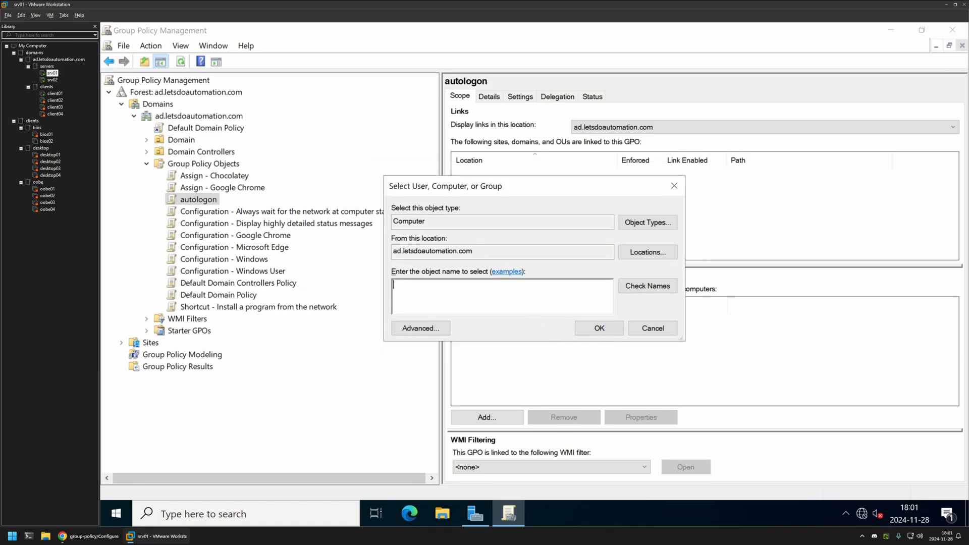
text(client01)
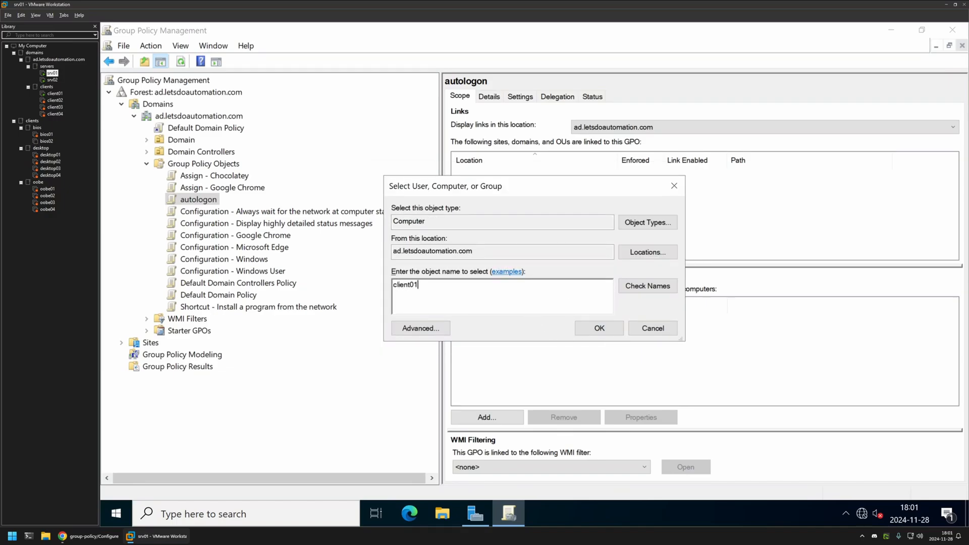
click(647, 286)
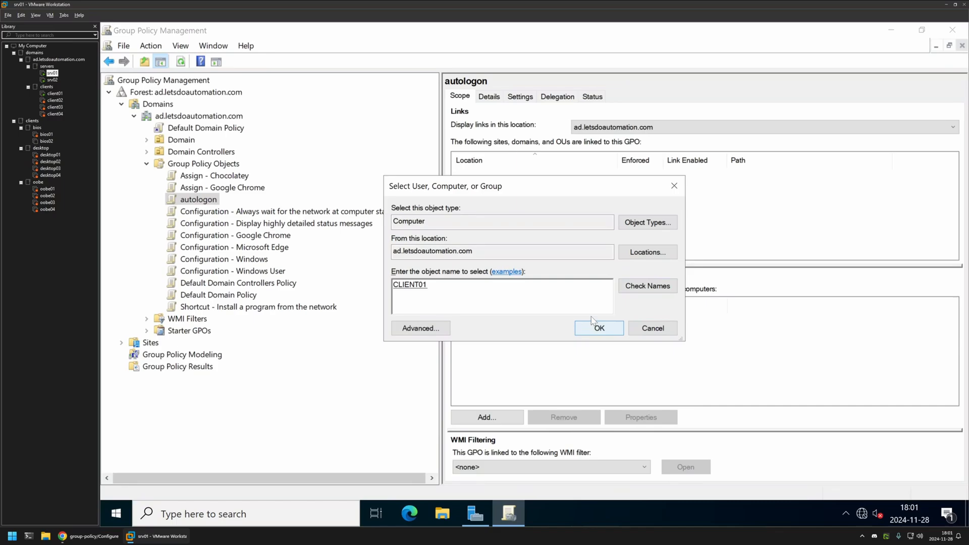
click(597, 328)
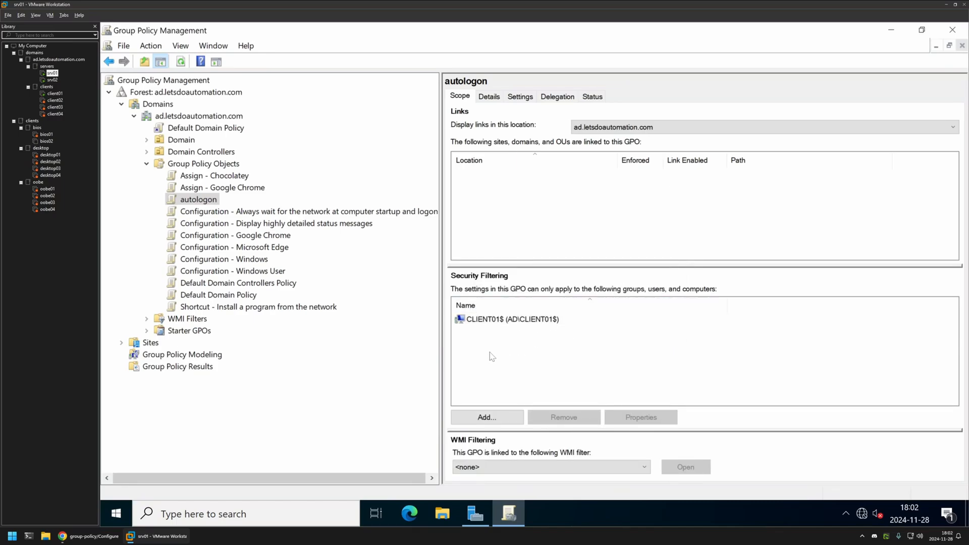
mouse_move(463, 146)
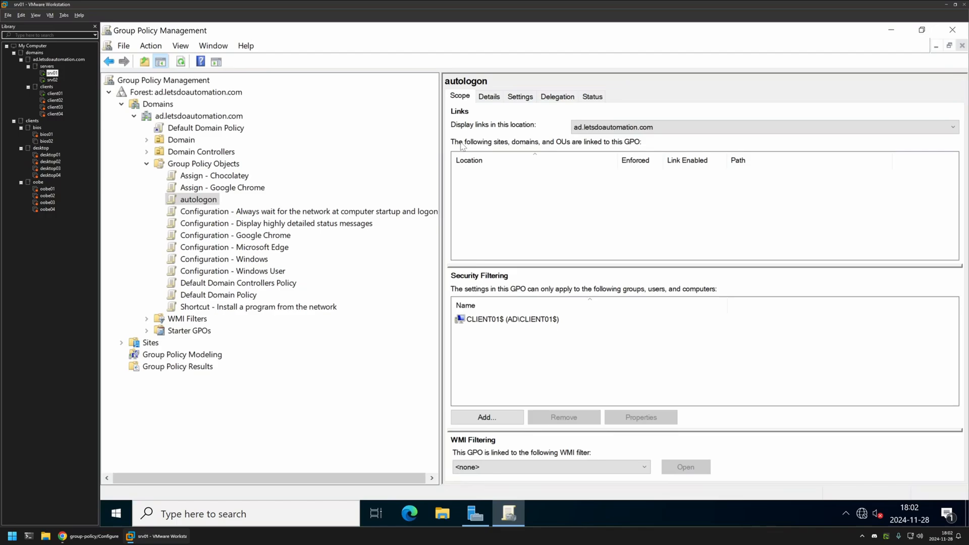
Step: On the Details tab set GPO Status to 'User configuration settings disabled'
click(488, 96)
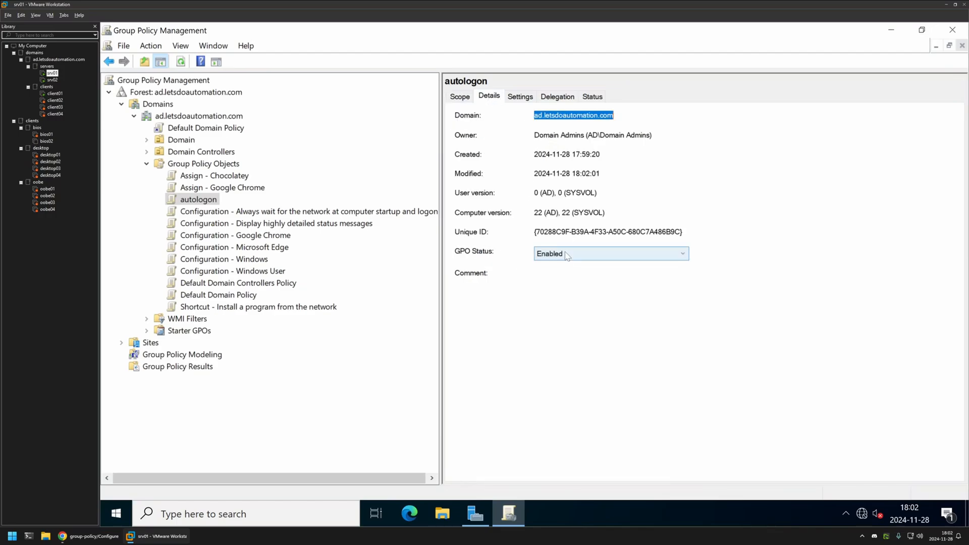
click(610, 254)
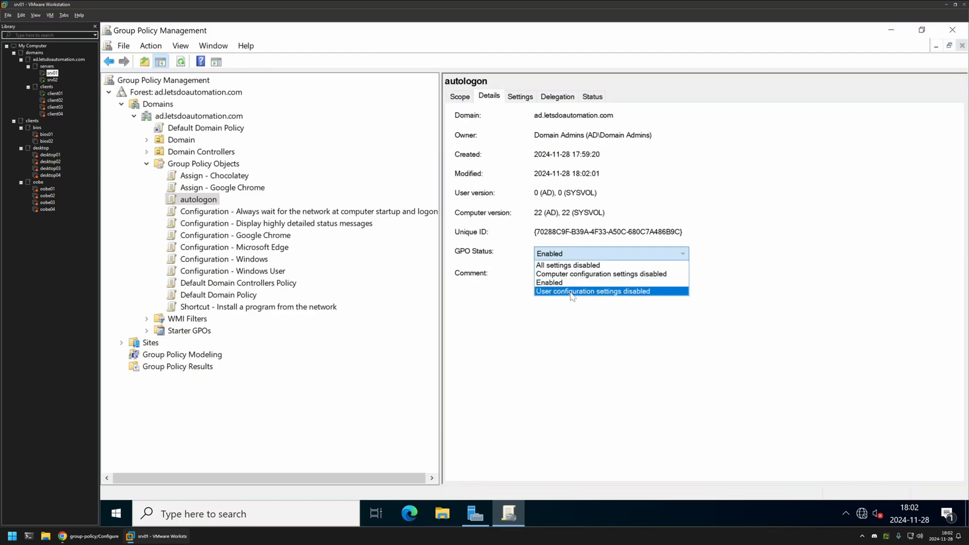
click(591, 290)
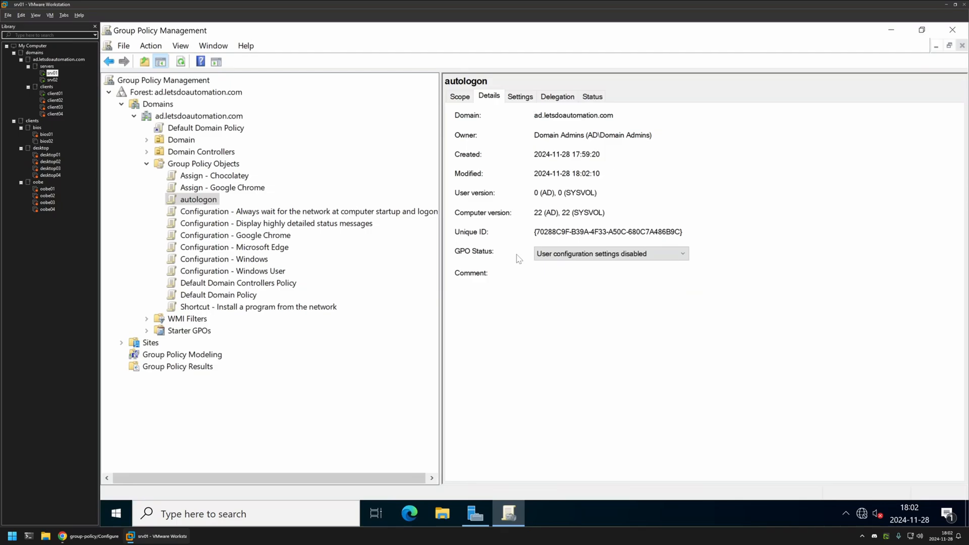
mouse_move(527, 258)
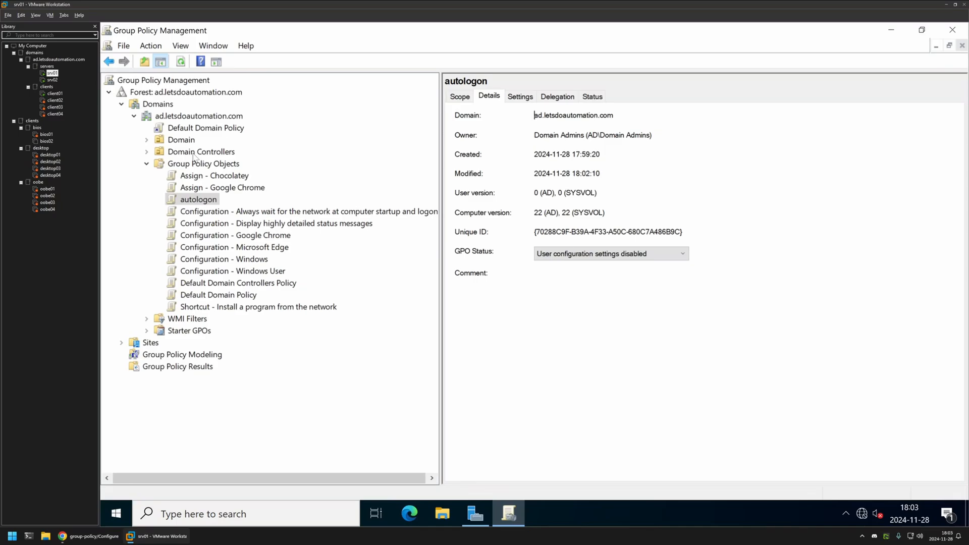
Step: Expand Domain > Computers and view its linked GPOs, with autologon at link order 9
click(146, 139)
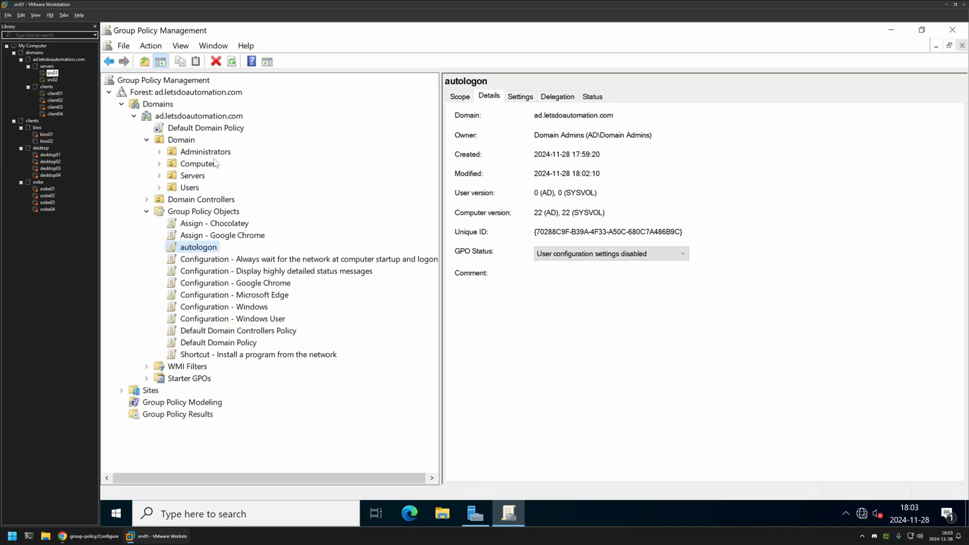
click(159, 164)
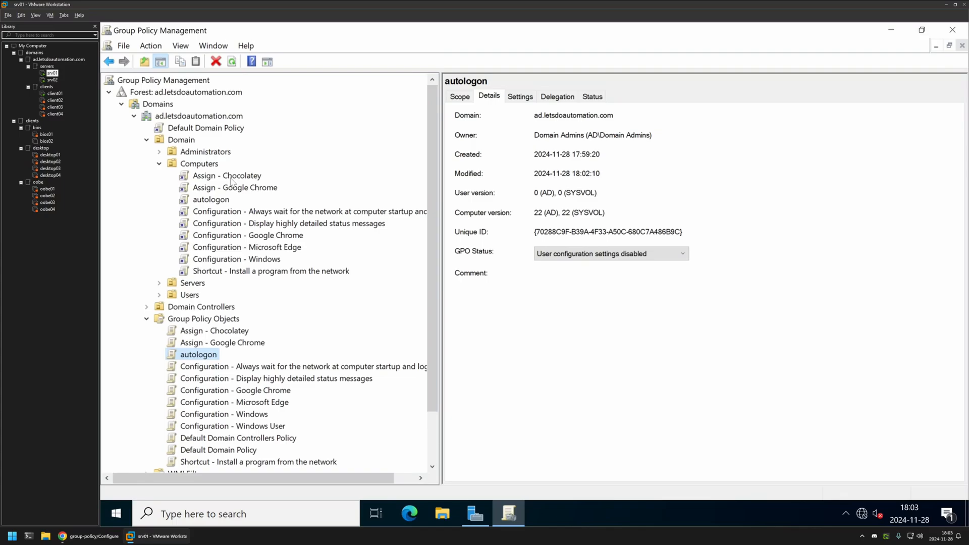
click(199, 164)
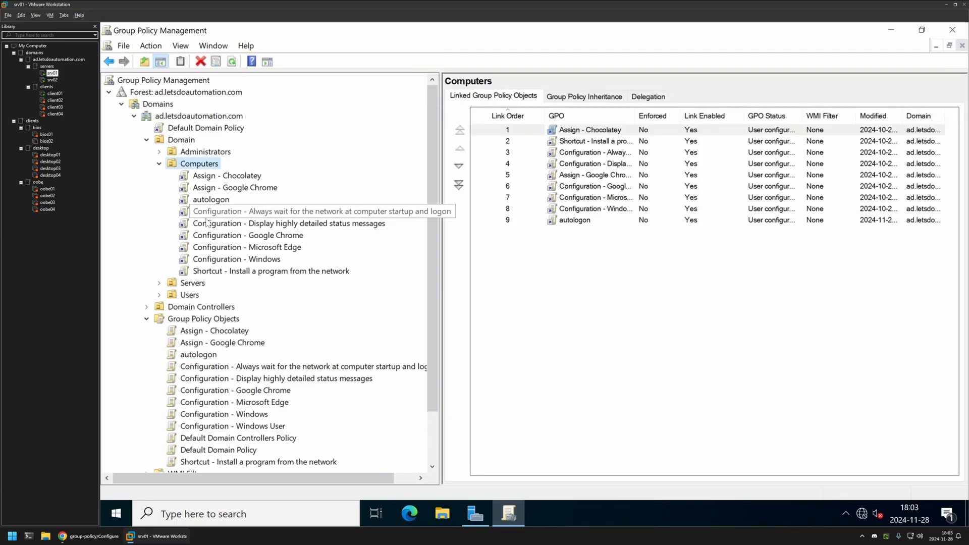
mouse_move(559, 240)
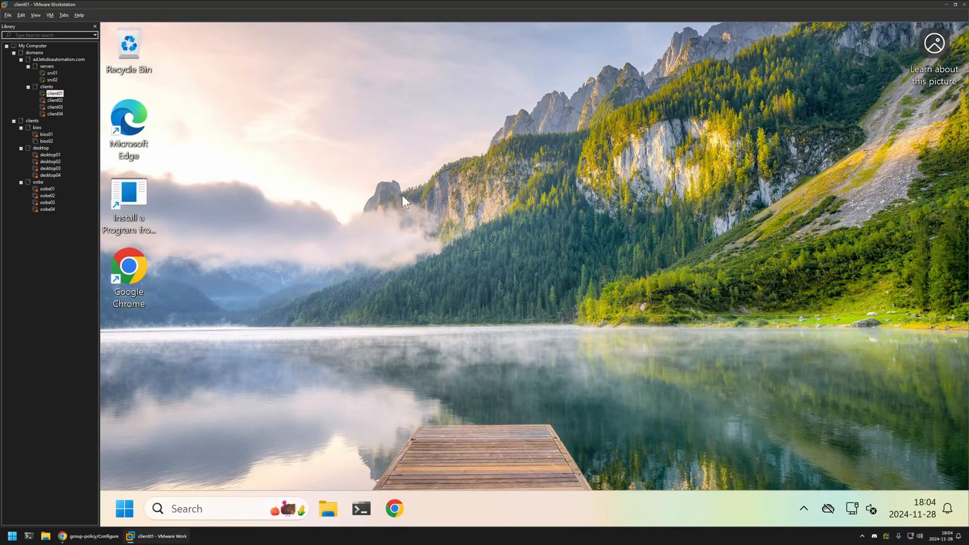
Step: On client01 run gpupdate in a Command Prompt to refresh group policy
click(124, 508)
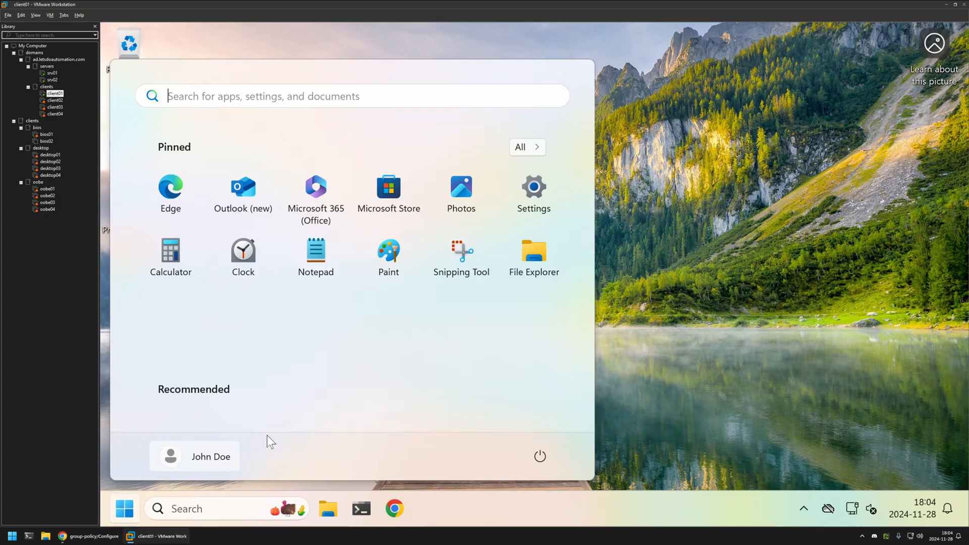
mouse_move(247, 430)
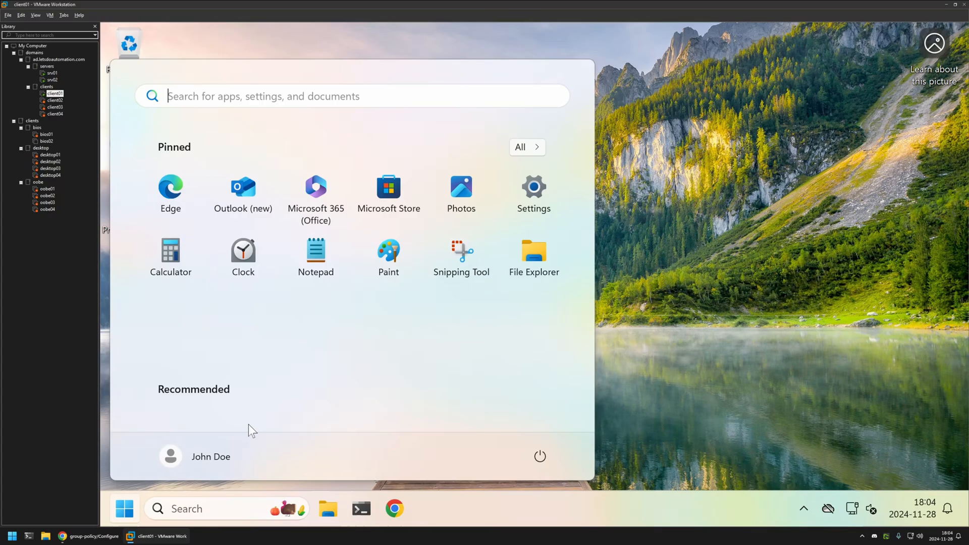
click(361, 508)
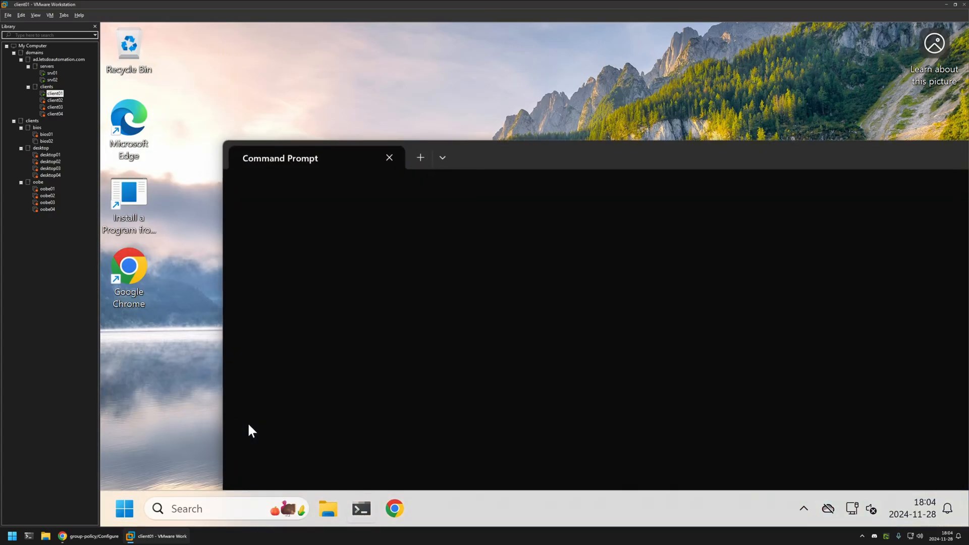
text(gpupdate)
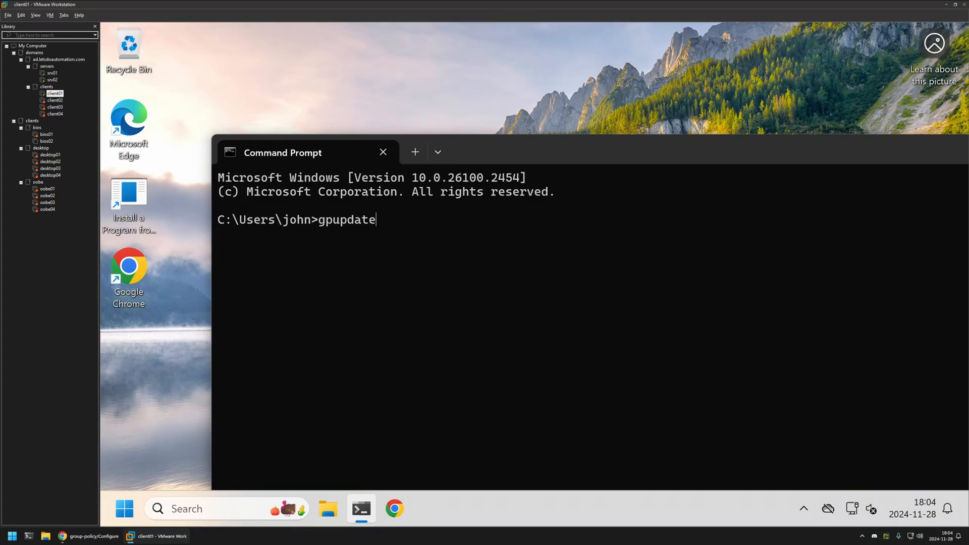
key(Return)
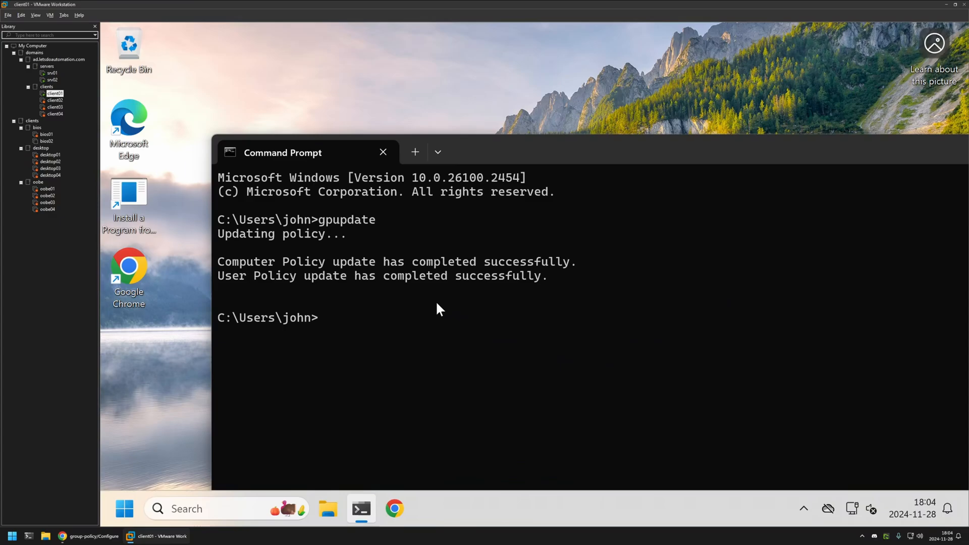
Step: Restart client01 immediately with shutdown -r -t 0
text(shutdow)
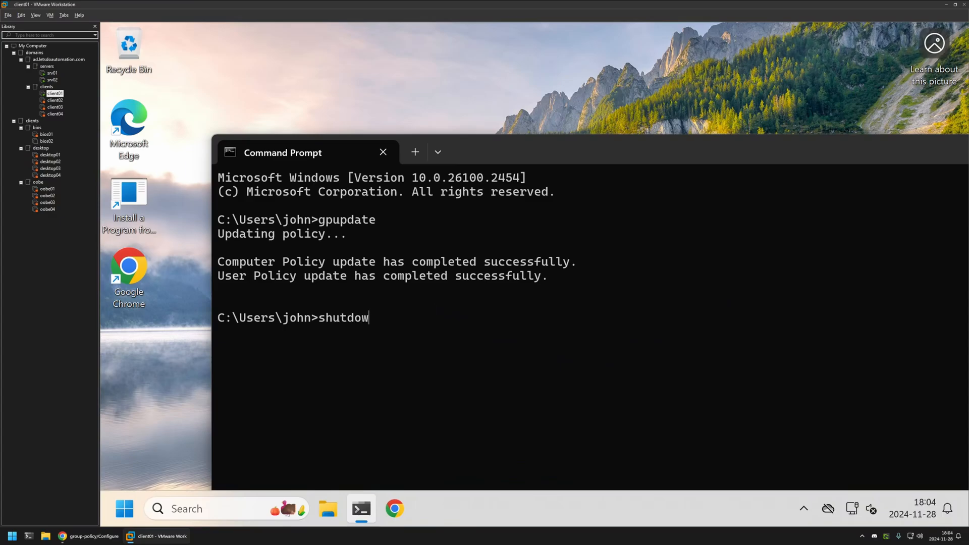
text(-r -t 0)
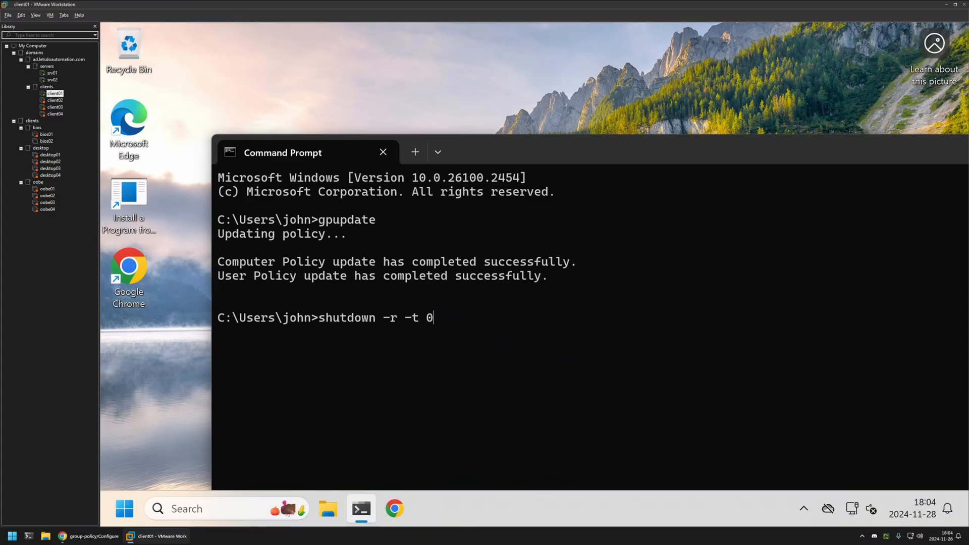
key(Return)
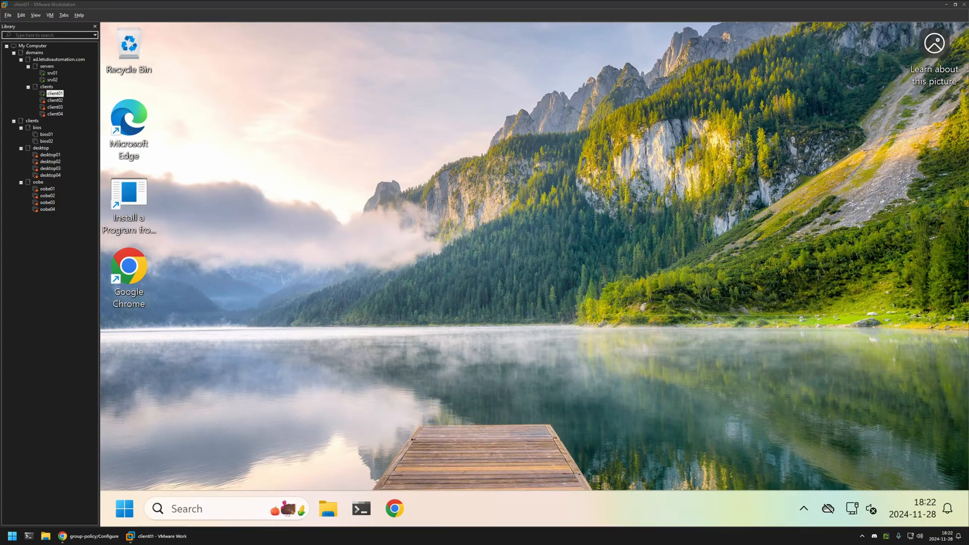
mouse_move(746, 339)
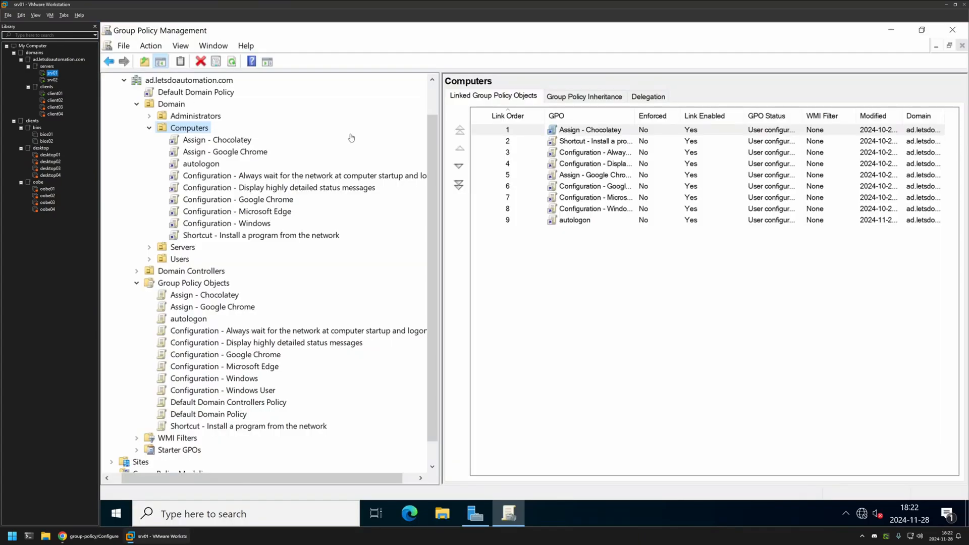
Step: Rename the autologon GPO to 'disable autologon' from its context menu
right_click(189, 318)
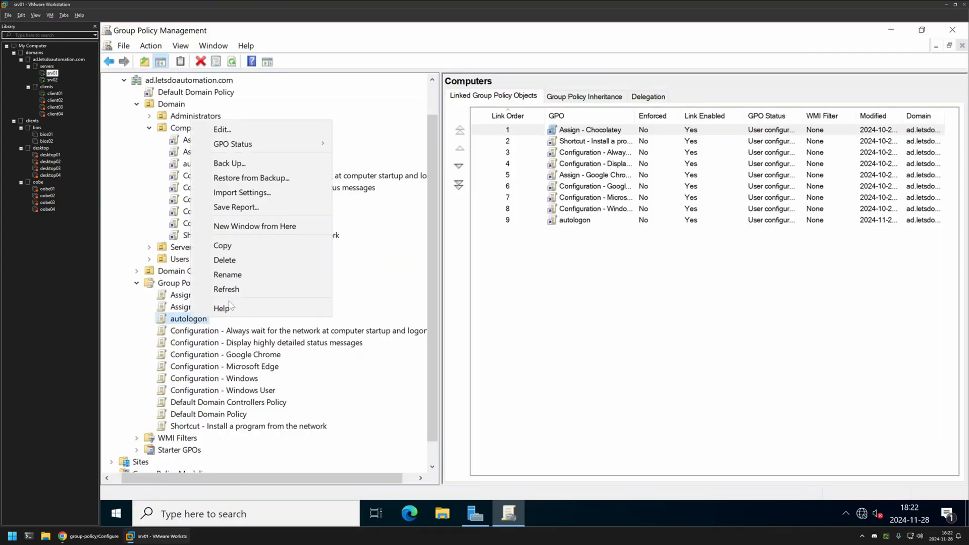
click(227, 275)
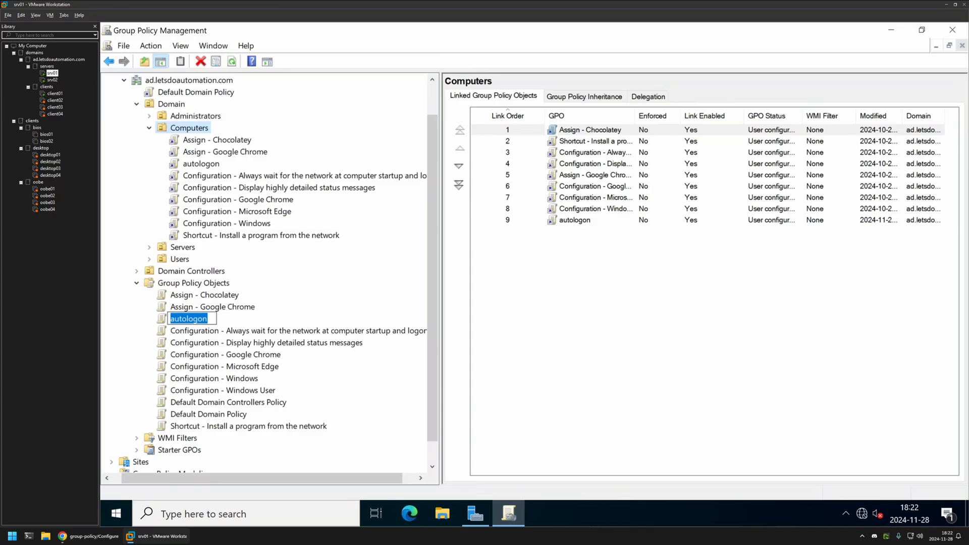
text(disable)
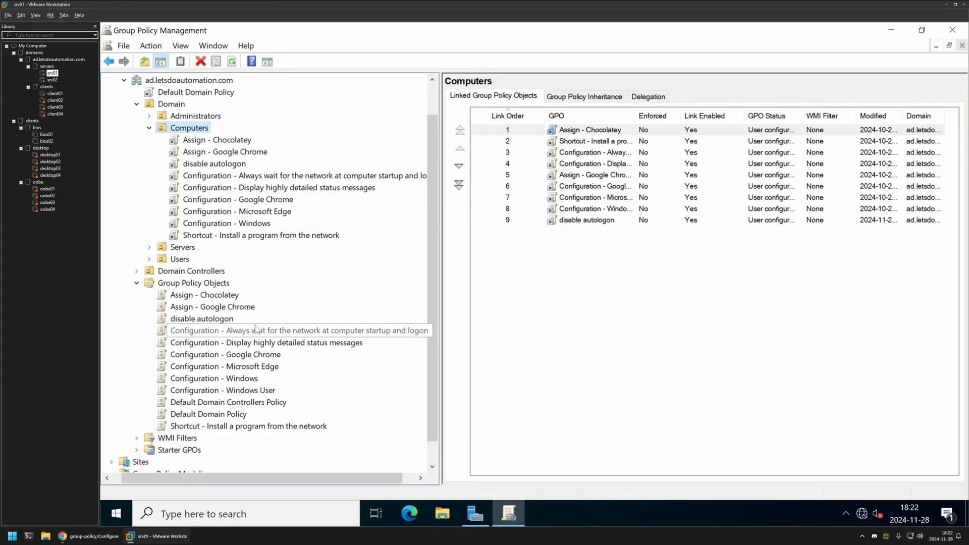
mouse_move(261, 132)
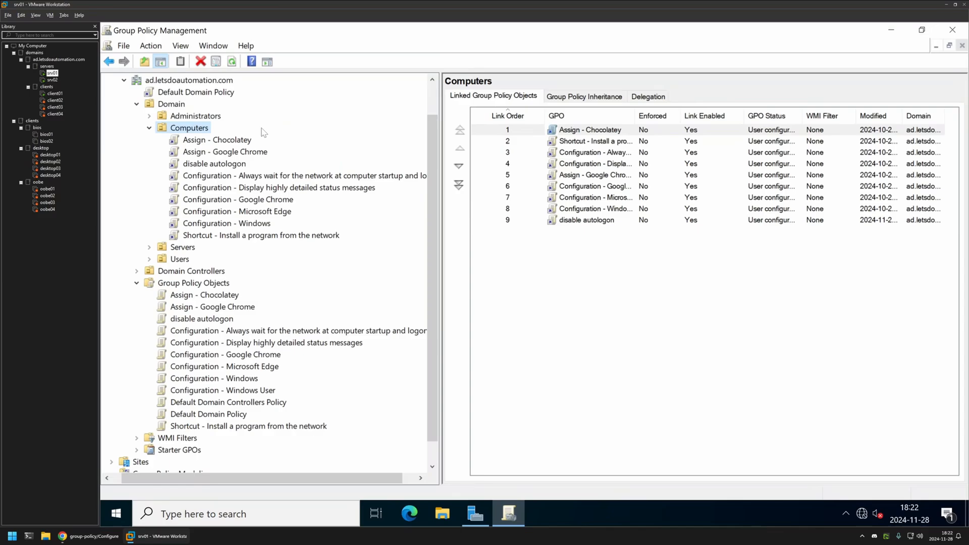
Step: Edit the disable autologon GPO and reach its Computer Configuration Registry preferences
double_click(214, 164)
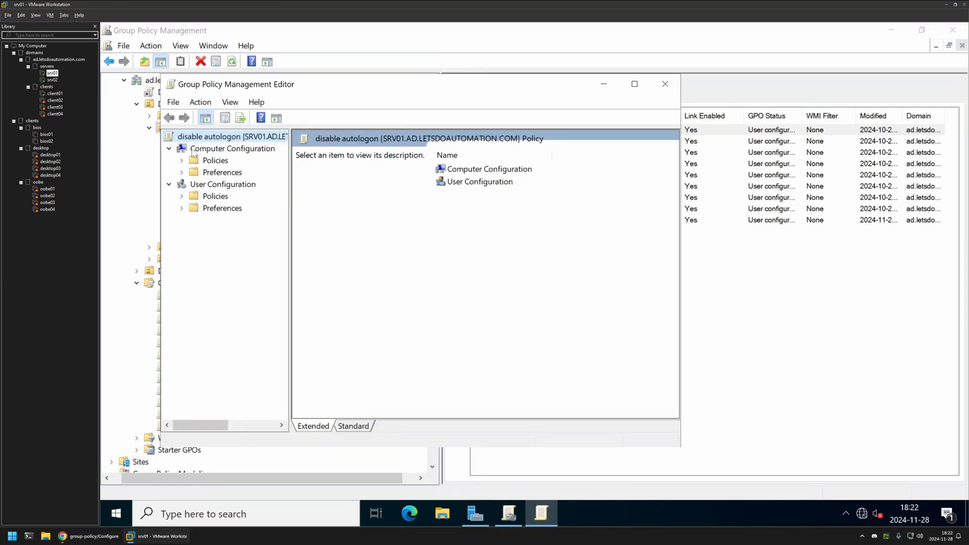
click(182, 171)
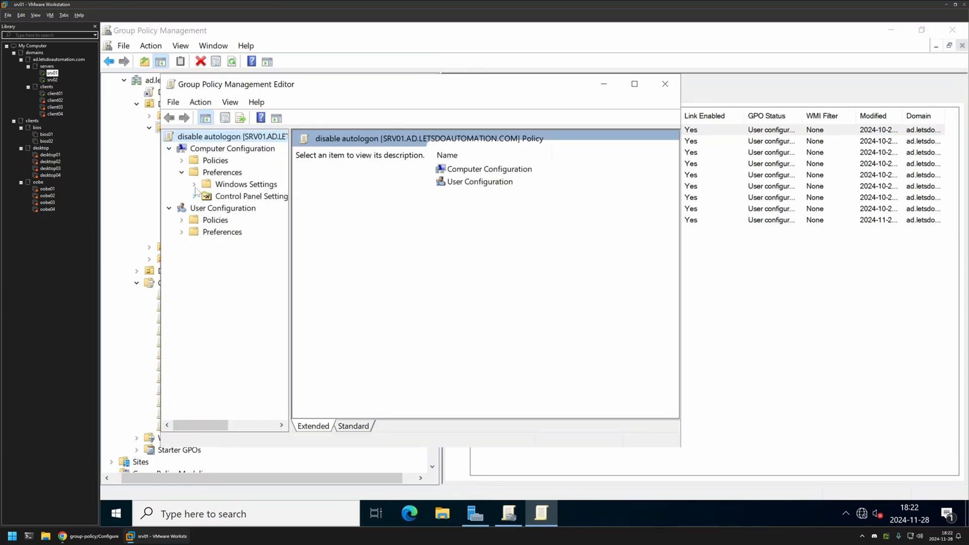
click(241, 243)
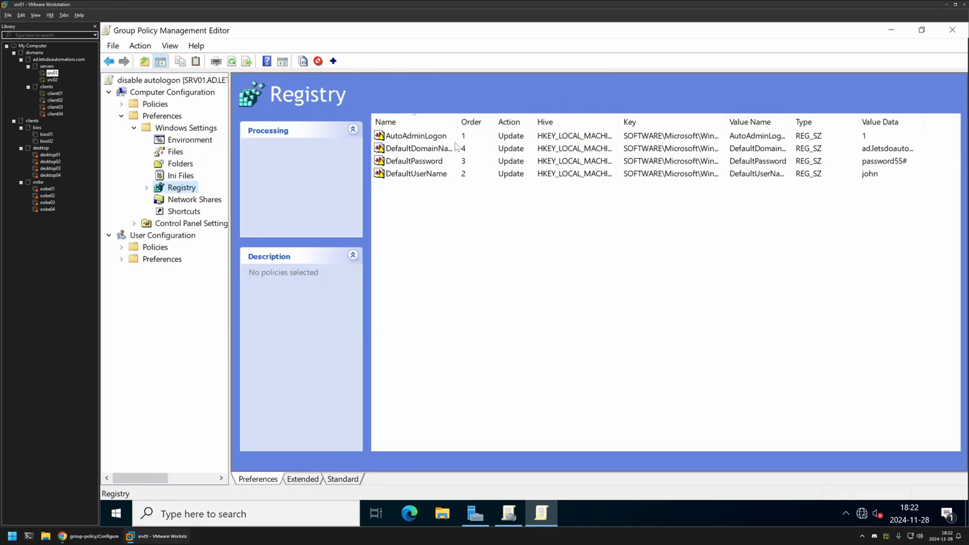
click(414, 135)
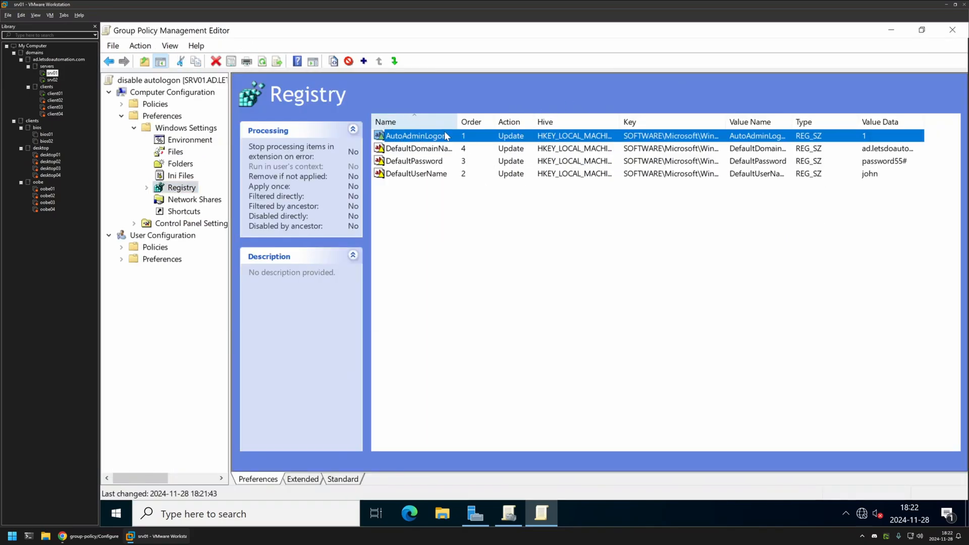
mouse_move(411, 135)
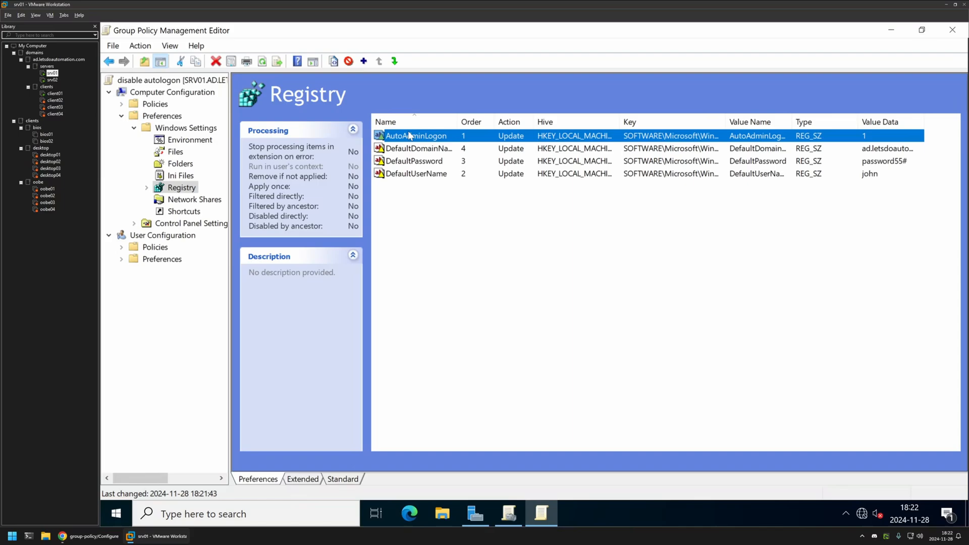
mouse_move(434, 139)
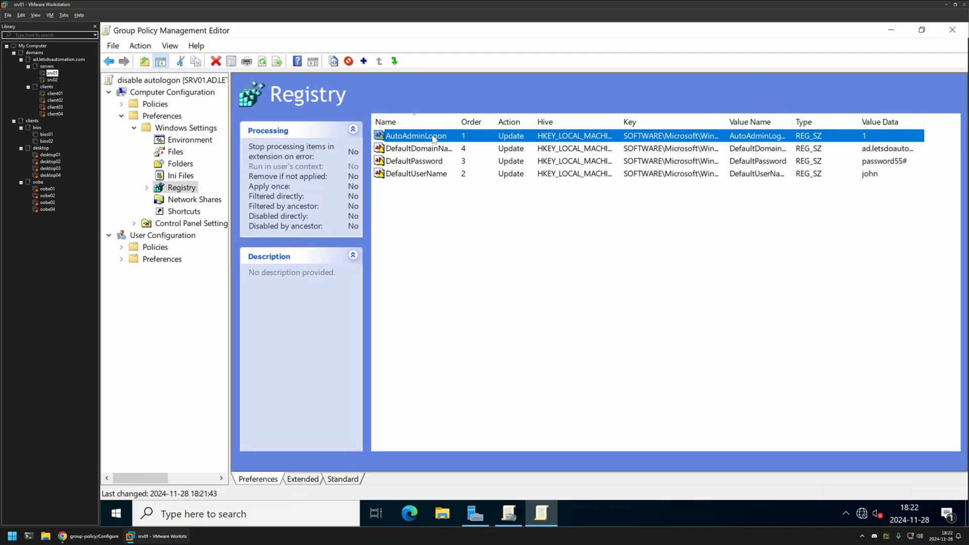
Step: Set the AutoAdminLogon registry item's Value data to 0
double_click(414, 135)
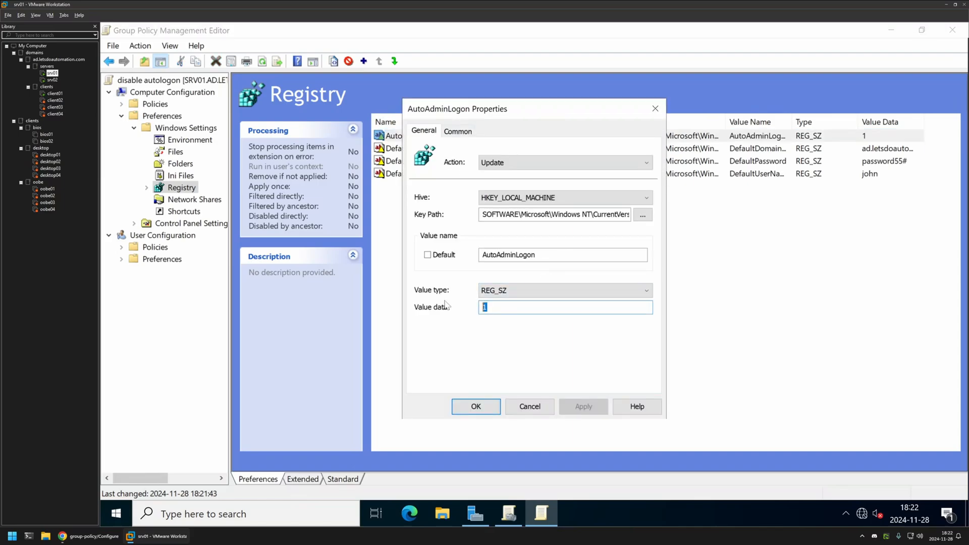
text(0)
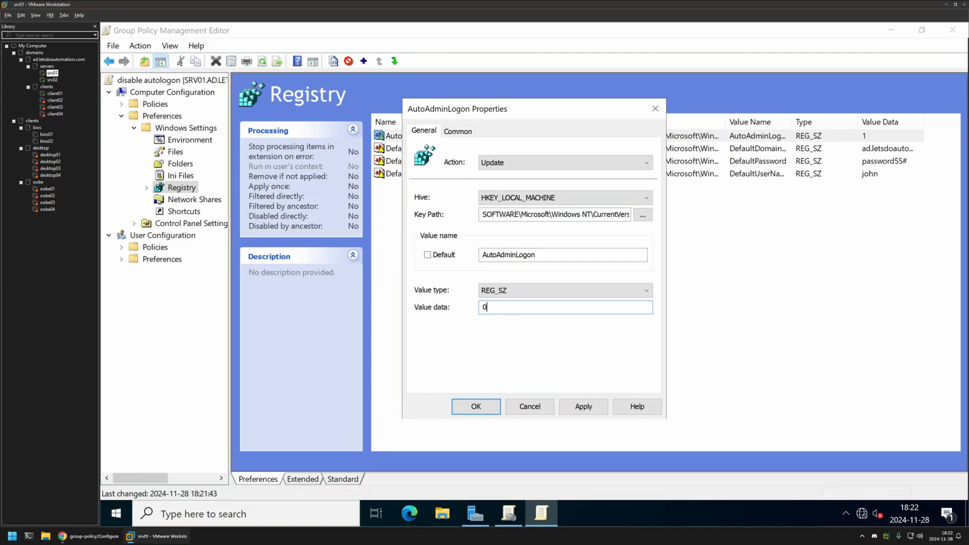
click(475, 406)
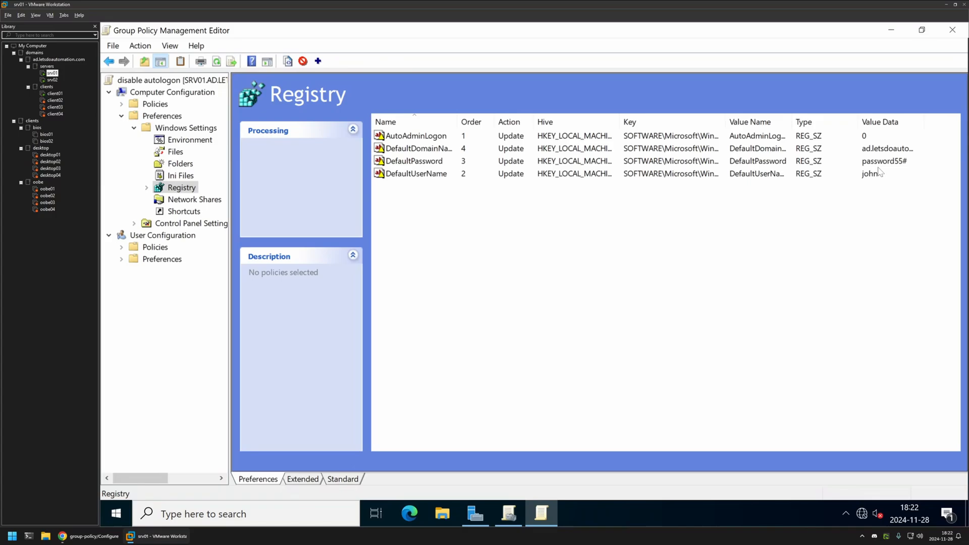
Step: Clear the Value data of DefaultDomainName, DefaultPassword and DefaultUserName
double_click(418, 149)
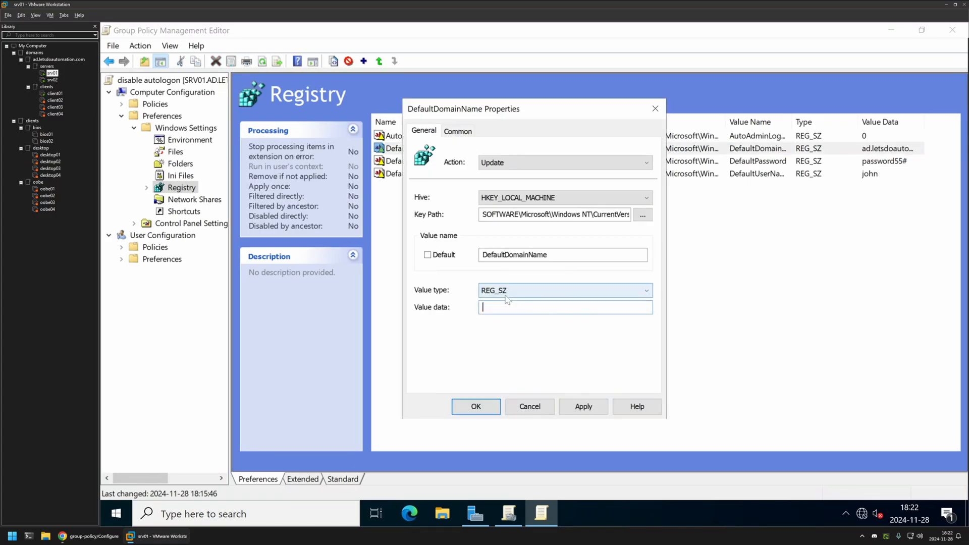
click(475, 405)
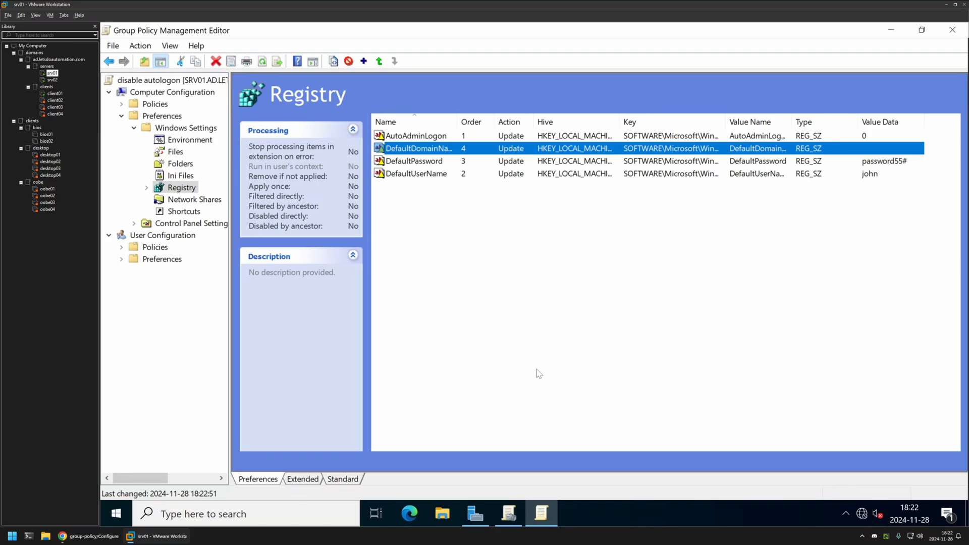
double_click(414, 160)
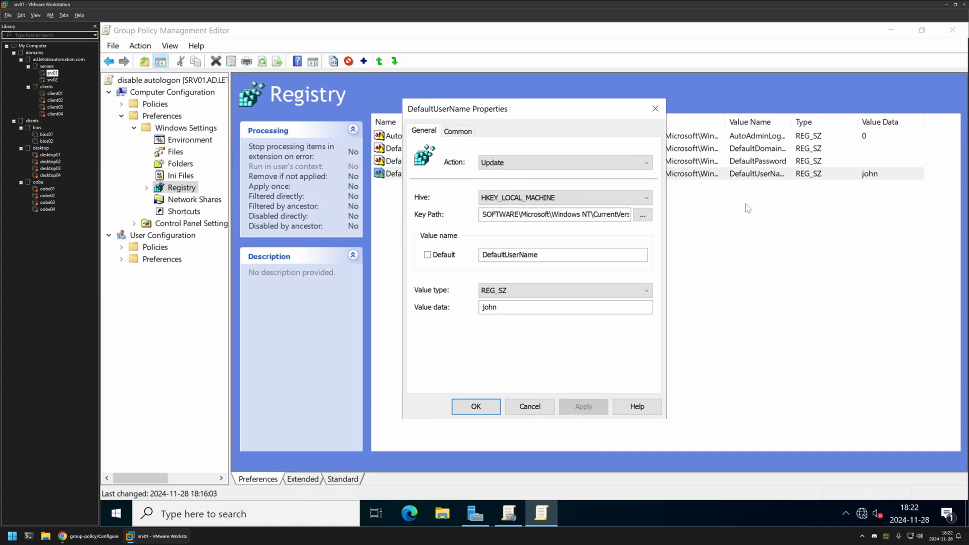
triple_click(563, 306)
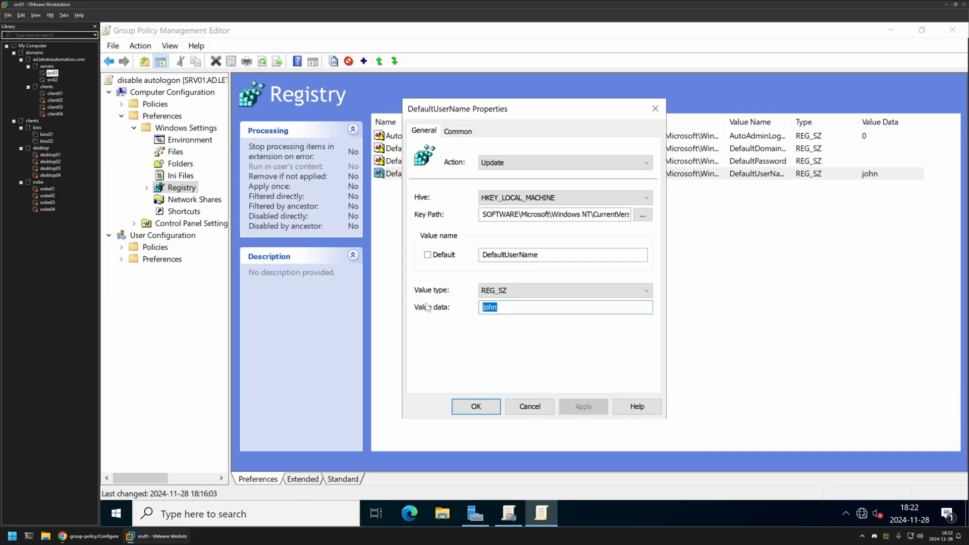
click(475, 406)
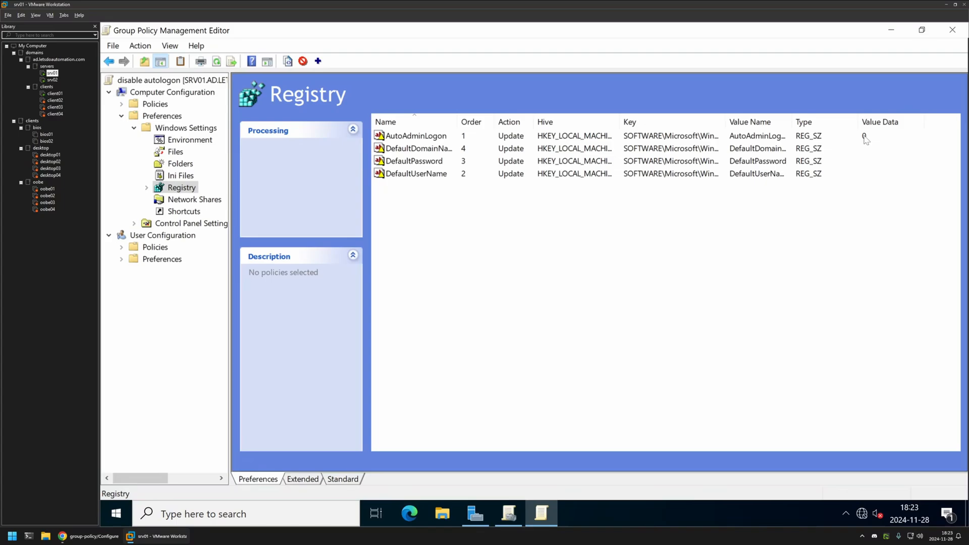
mouse_move(866, 153)
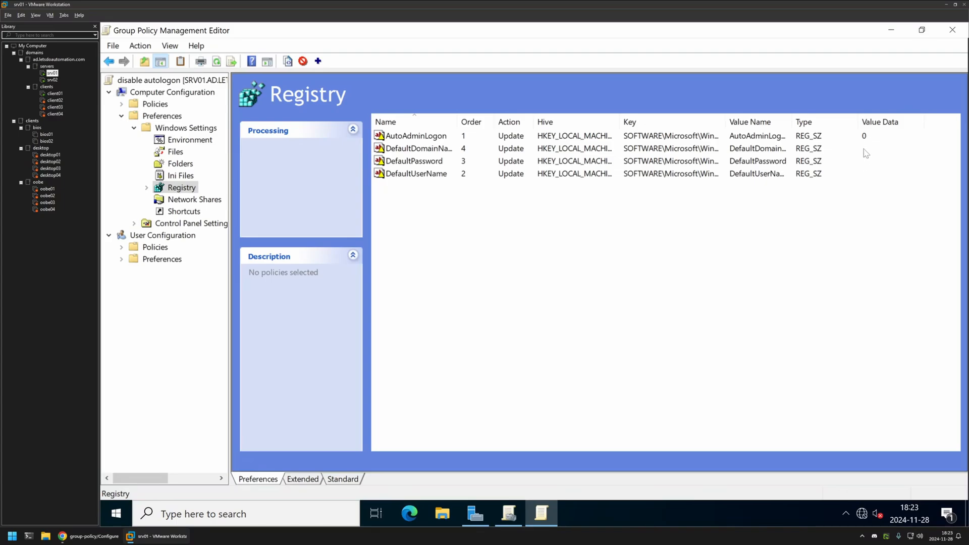
mouse_move(571, 158)
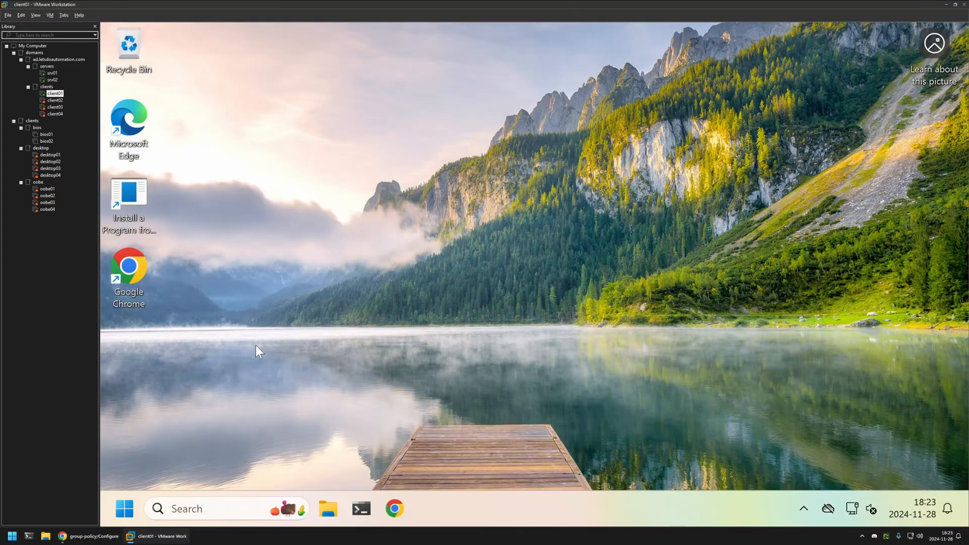
Step: Launch Command Prompt on client01 and run gpupdate to refresh policy
text(cmd)
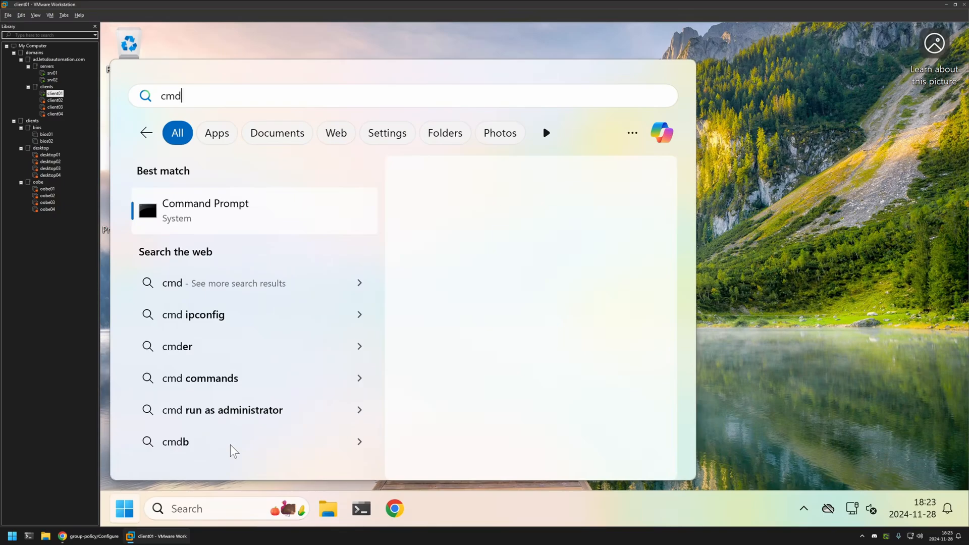
click(205, 210)
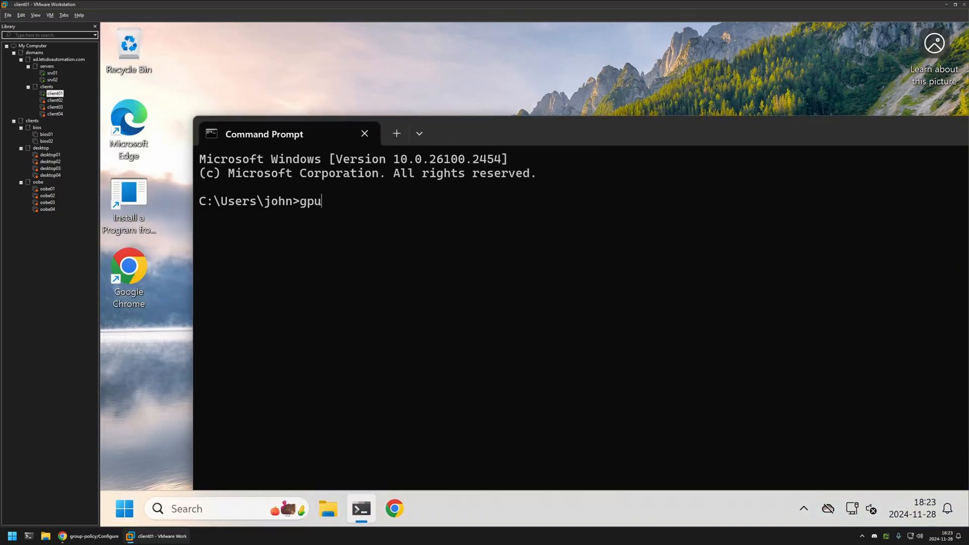
key(Return)
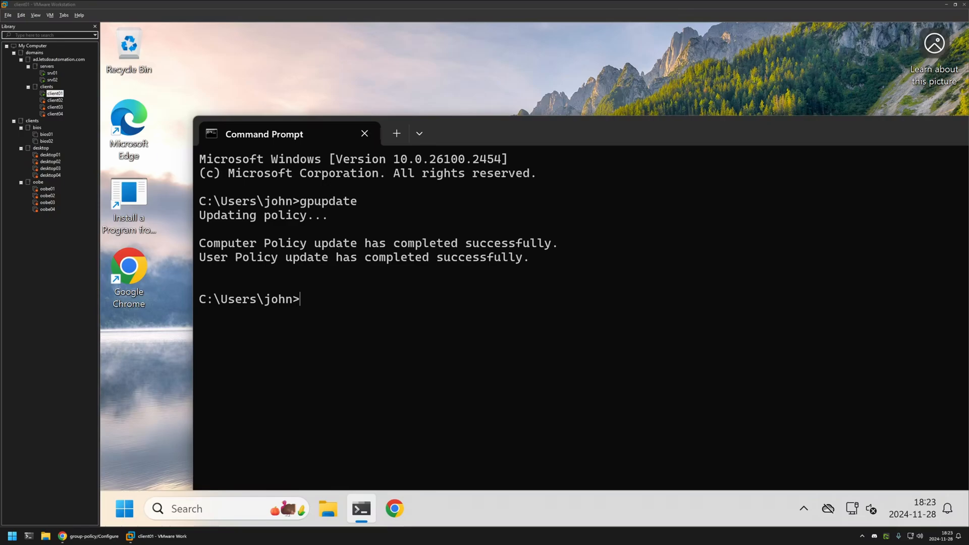
Step: Restart the client immediately with shutdown -r -t 0
text(sh)
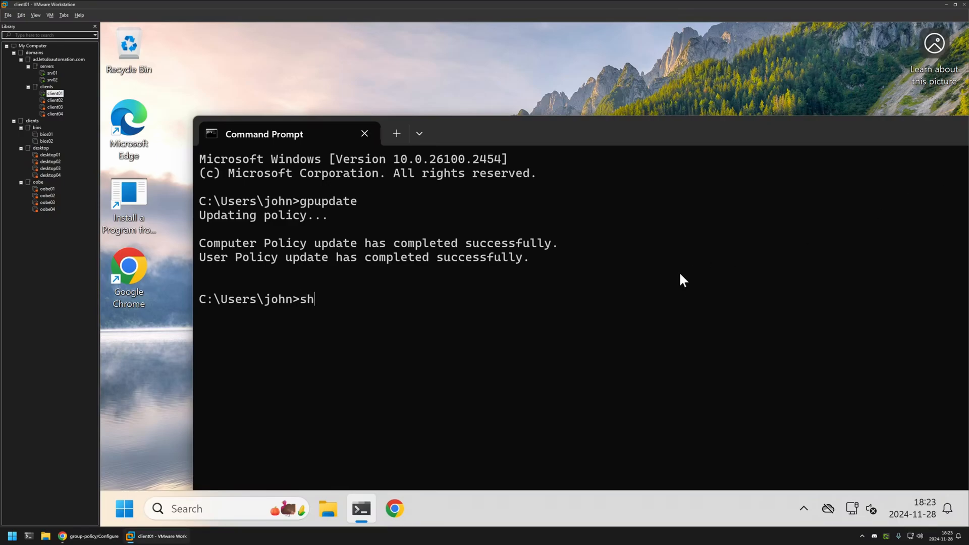
text(utdown -)
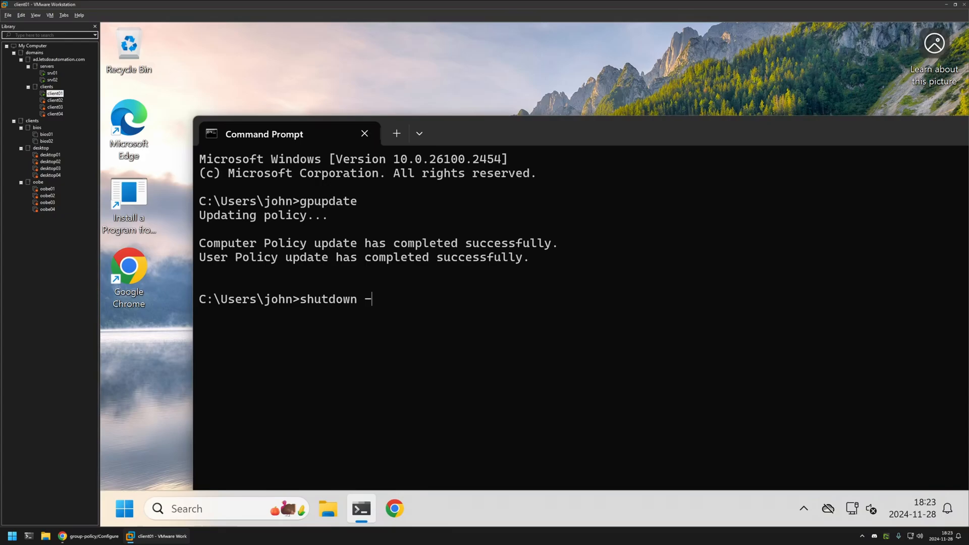
text(r -t)
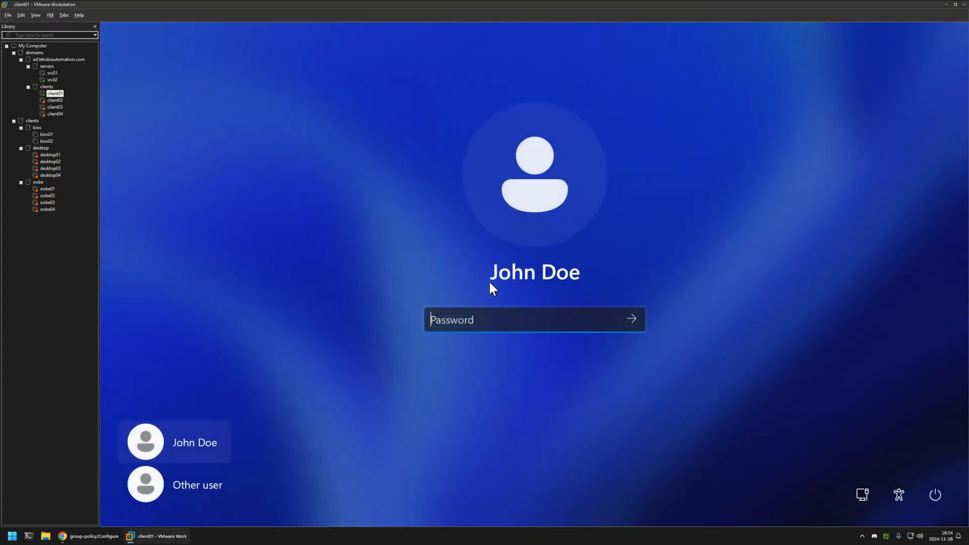
mouse_move(430, 303)
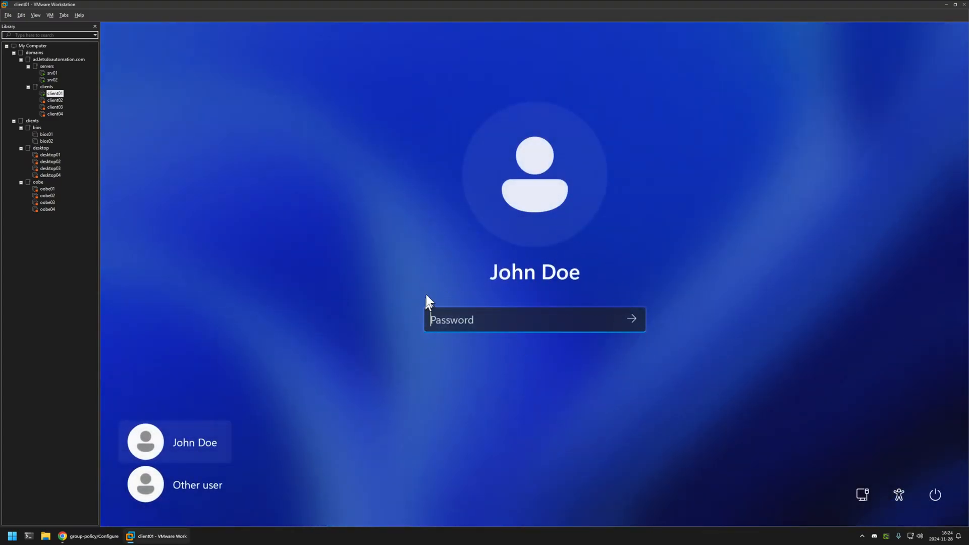
mouse_move(430, 240)
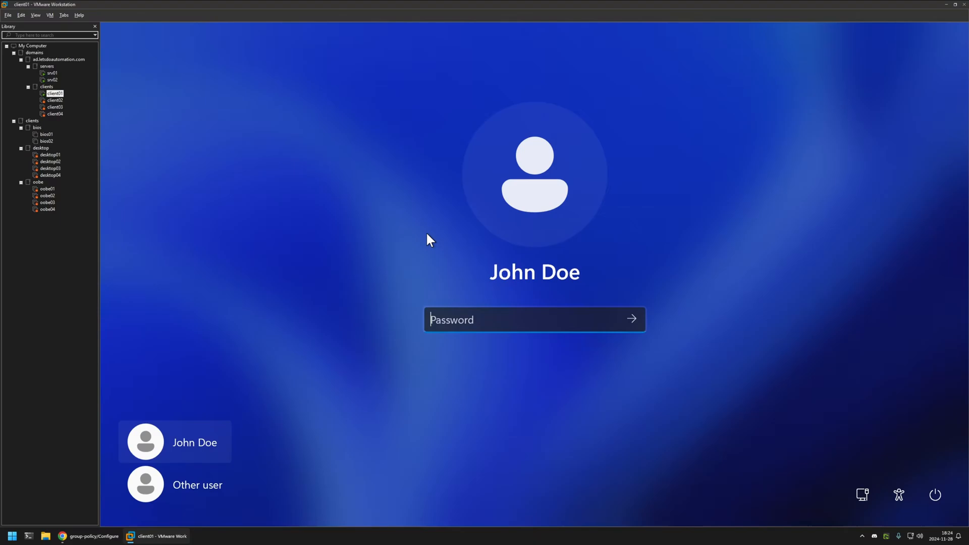